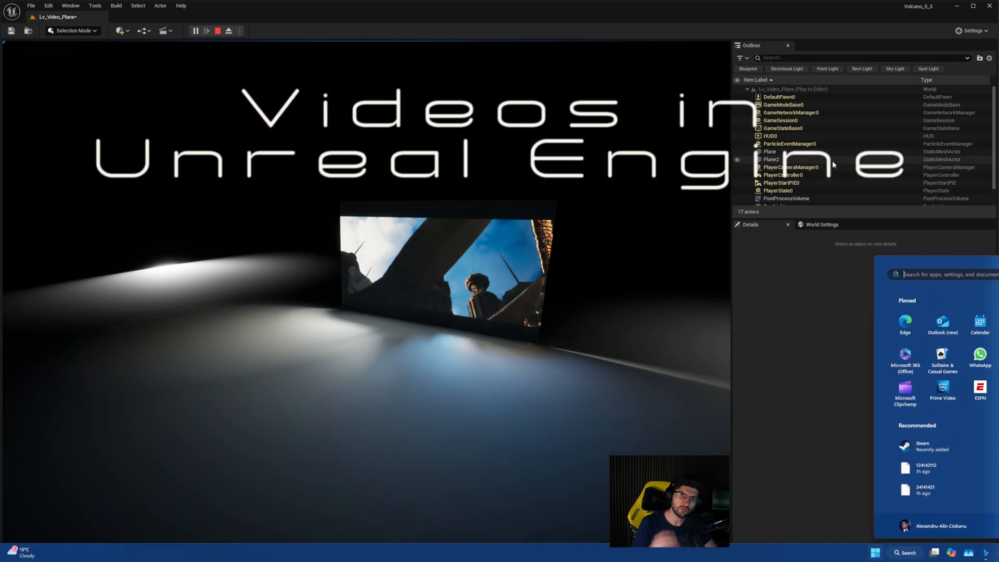
# - Set RectLight3 Intensity to 3.0 with Use Temperature off, then stop Play In Editor
pyautogui.click(771, 139)
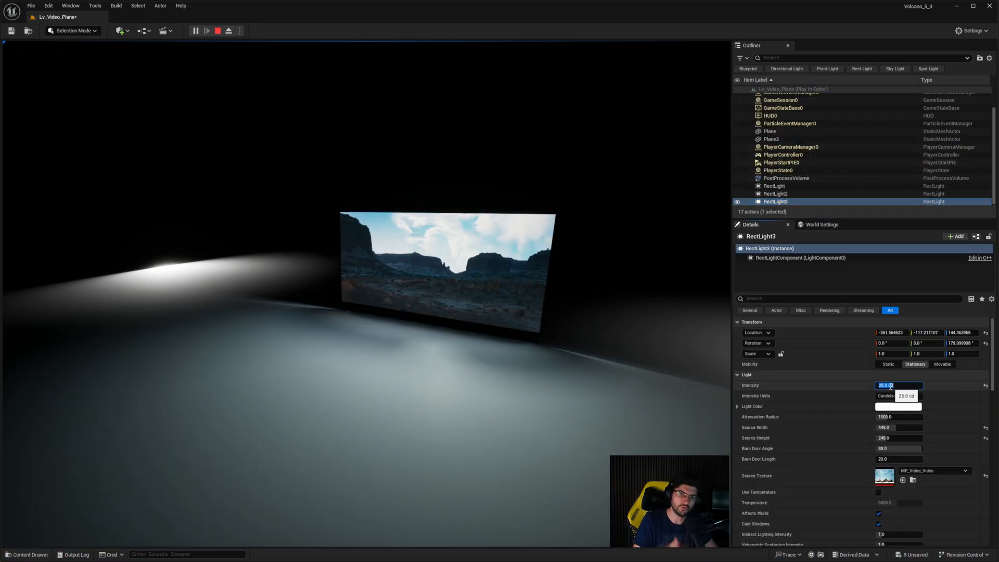
pyautogui.write('0.0')
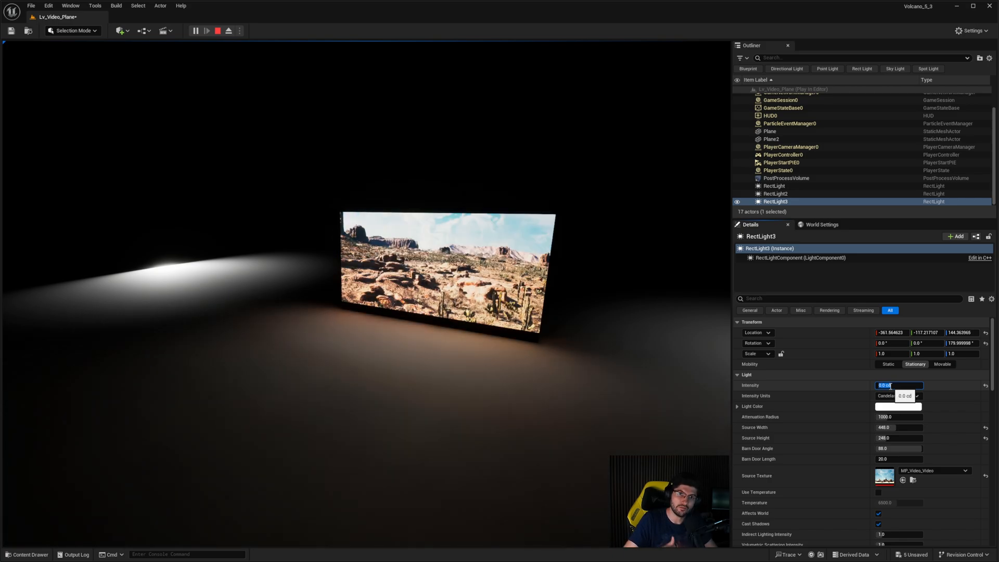
pyautogui.write('3.0')
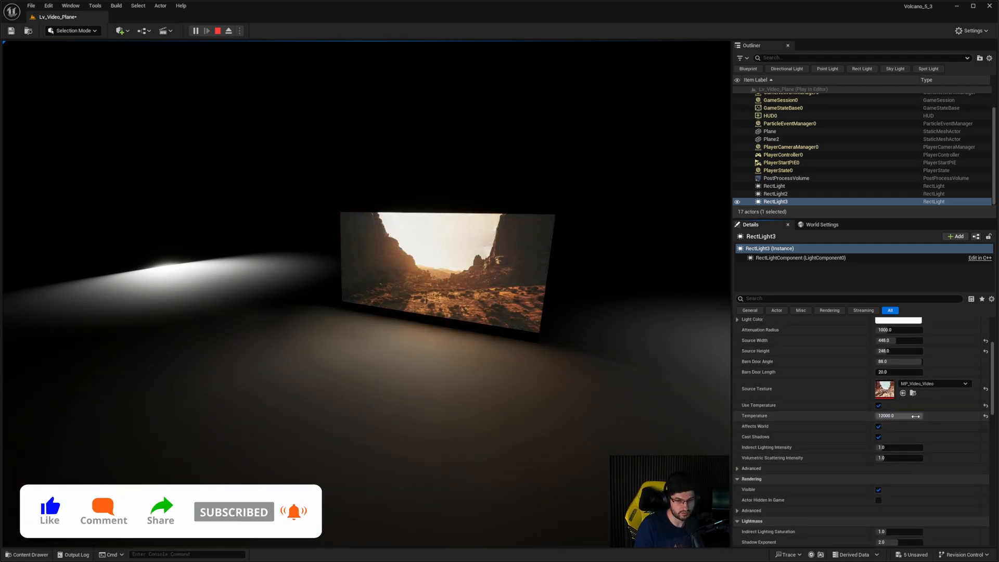
pyautogui.click(878, 404)
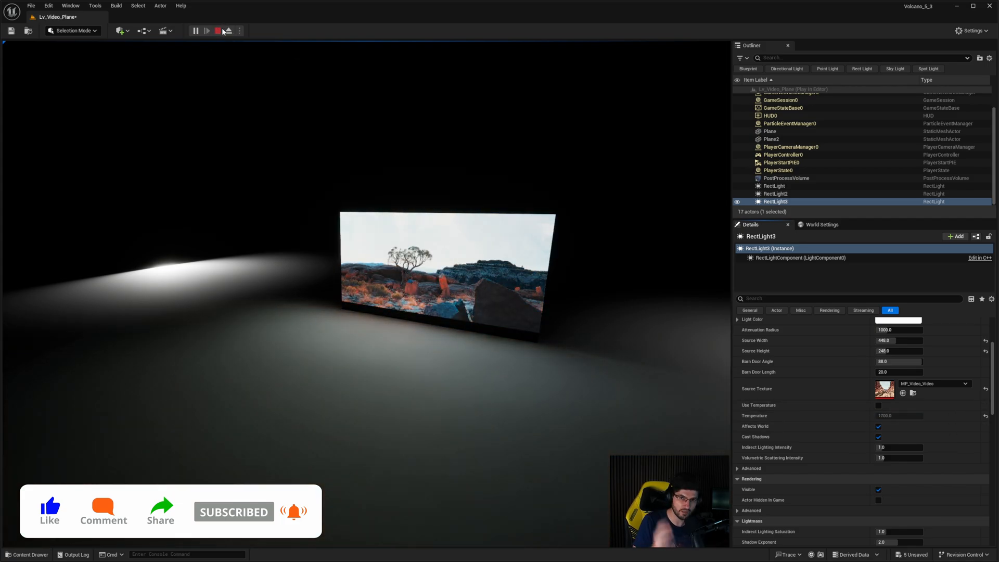
pyautogui.click(216, 30)
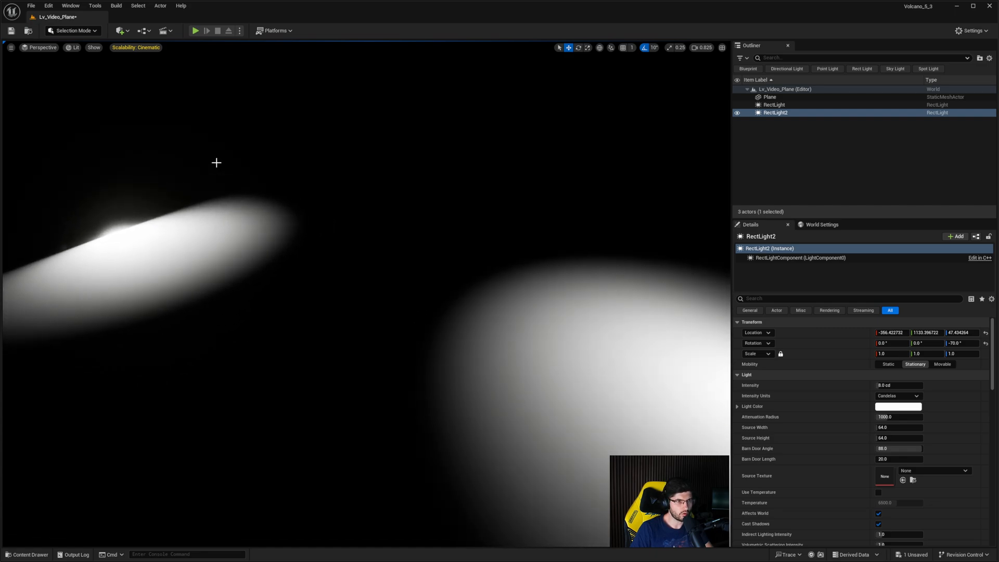
# - Bring up the Content Drawer on the Video_Tutorial folder
pyautogui.click(121, 31)
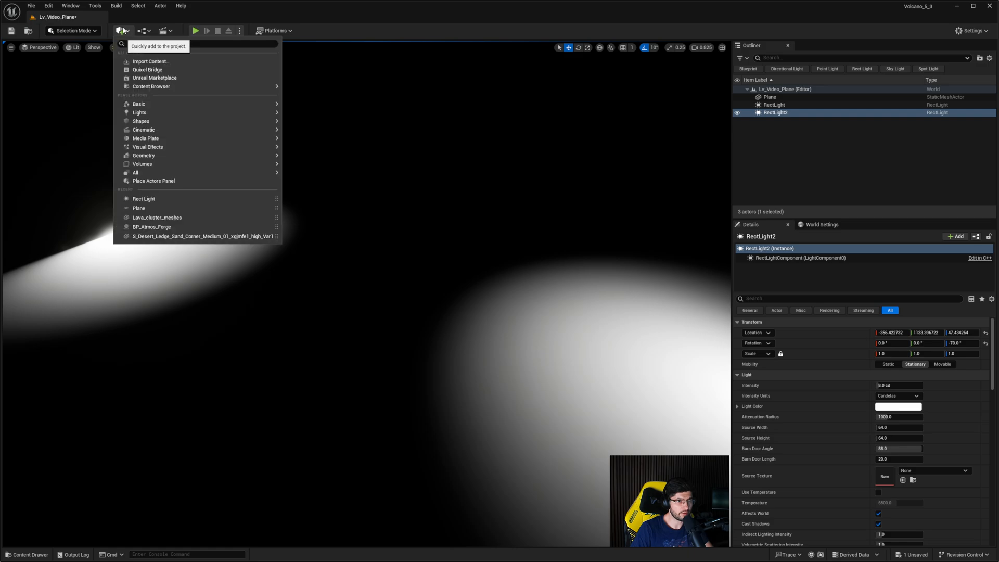
pyautogui.click(25, 554)
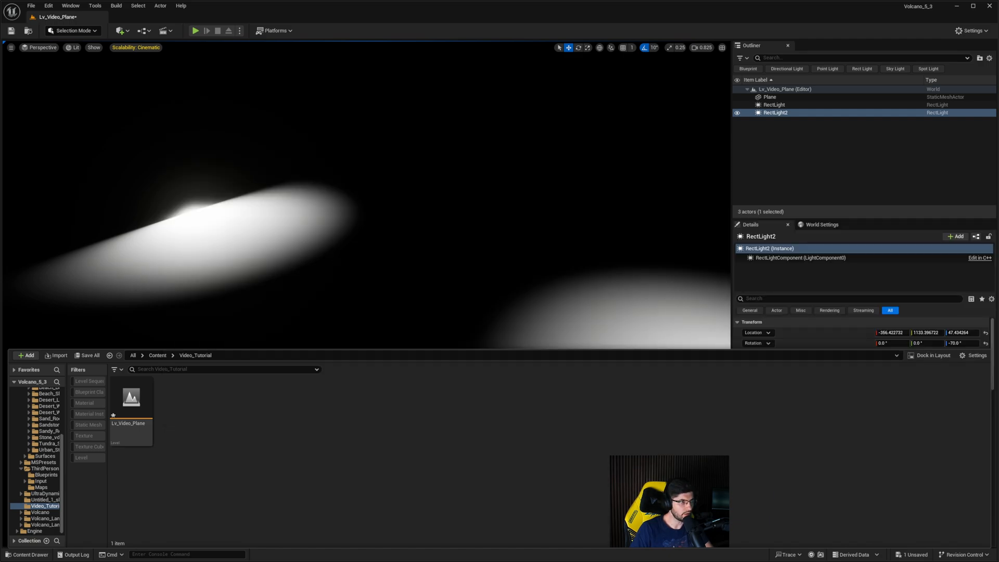
pyautogui.moveTo(245, 429)
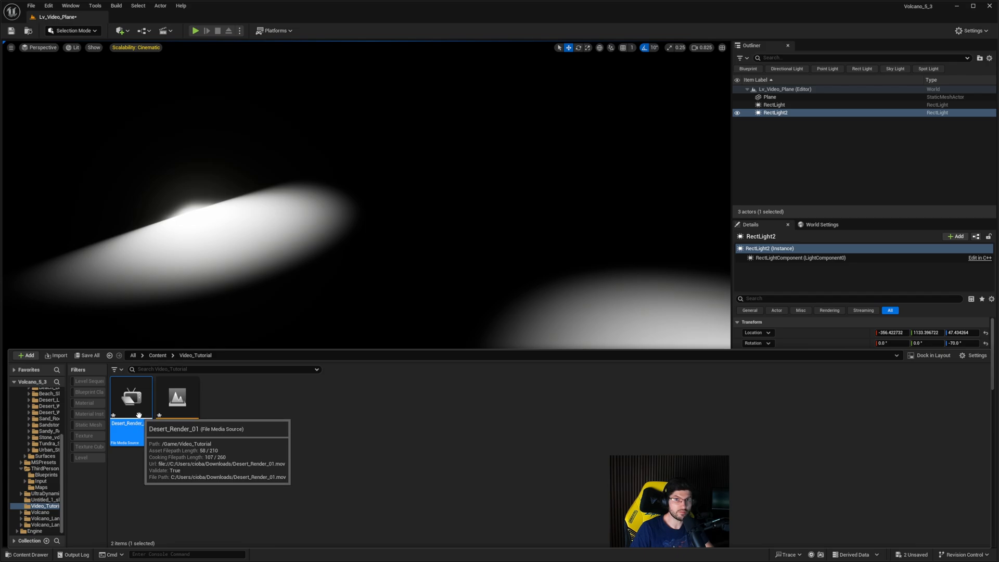
# - Create a Media Player named MP_Video with a linked video output MediaTexture asset
pyautogui.click(27, 355)
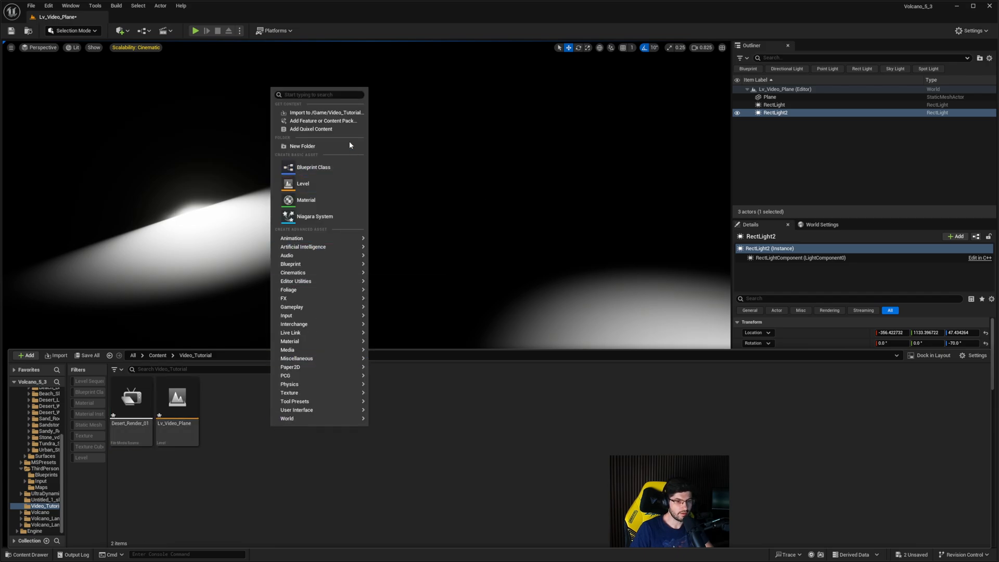
pyautogui.write('media')
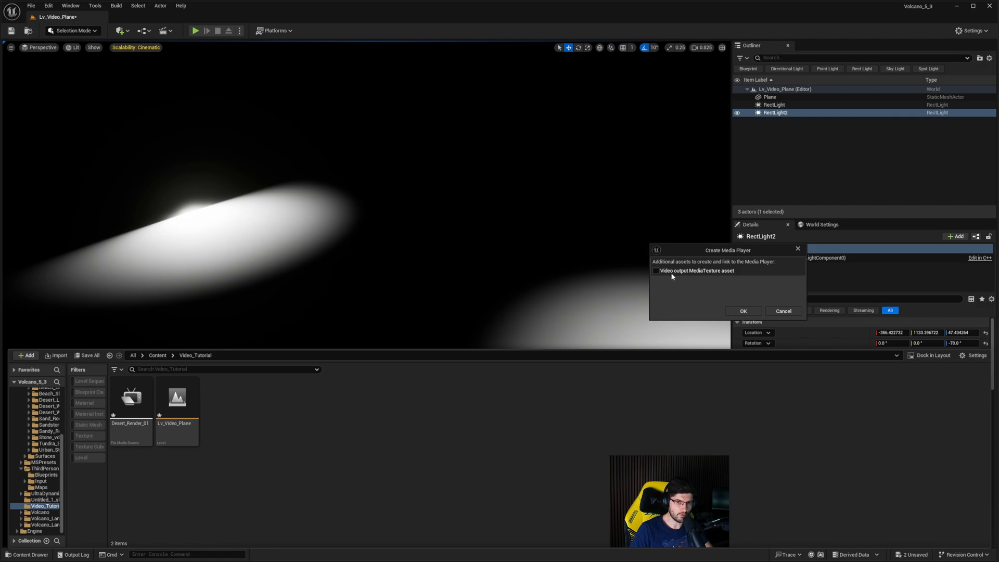
pyautogui.click(655, 270)
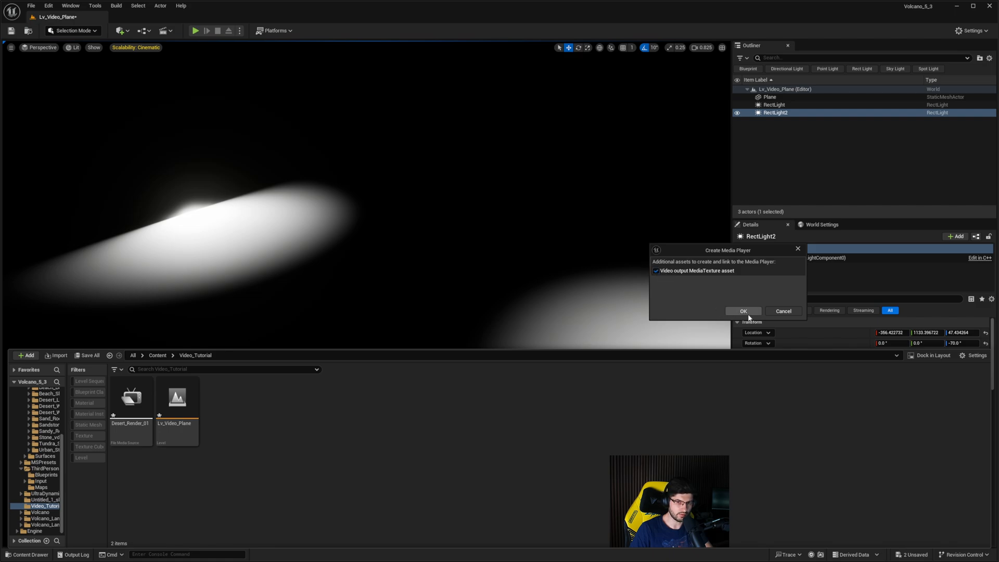
pyautogui.click(743, 311)
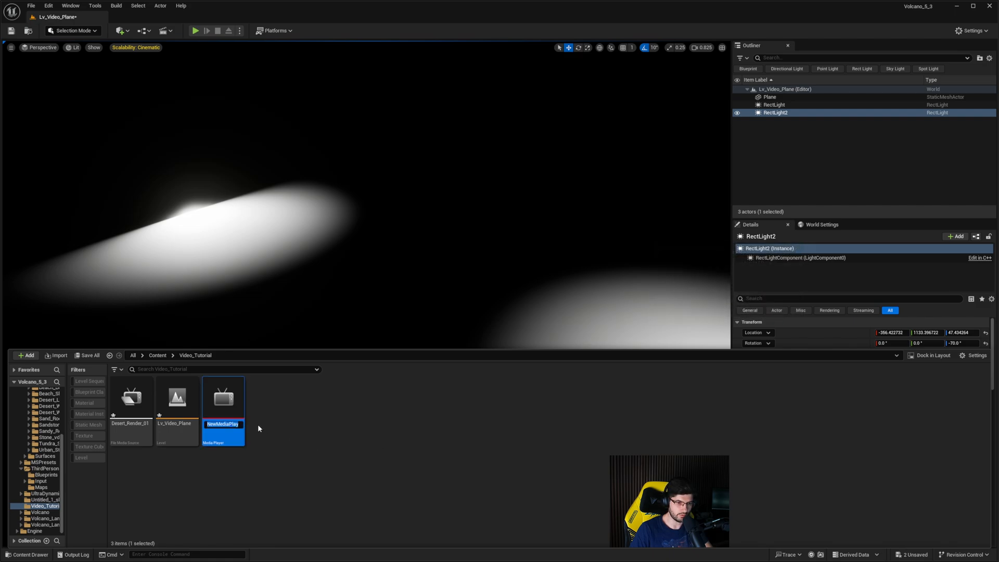
pyautogui.write('MP_Video')
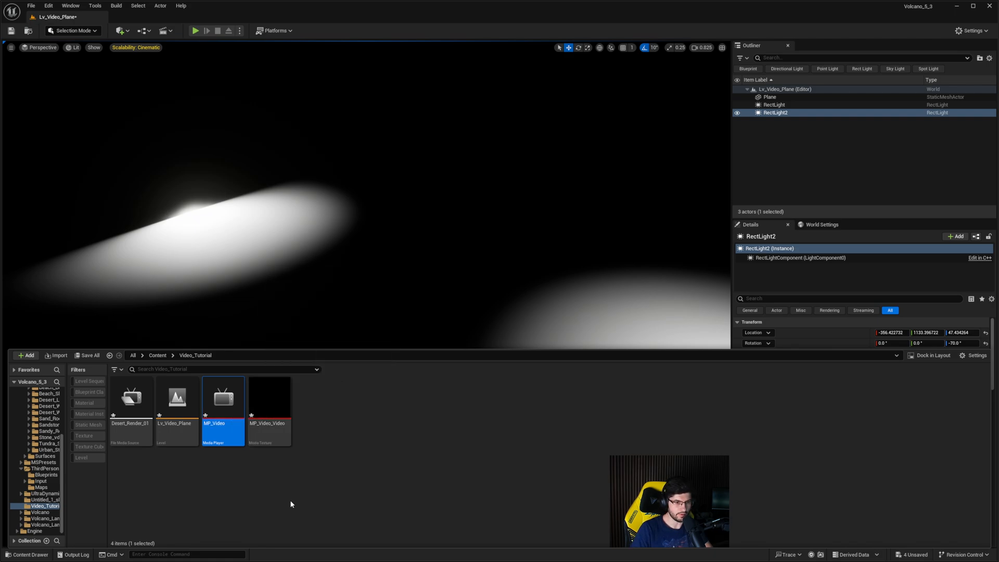
pyautogui.moveTo(269, 411)
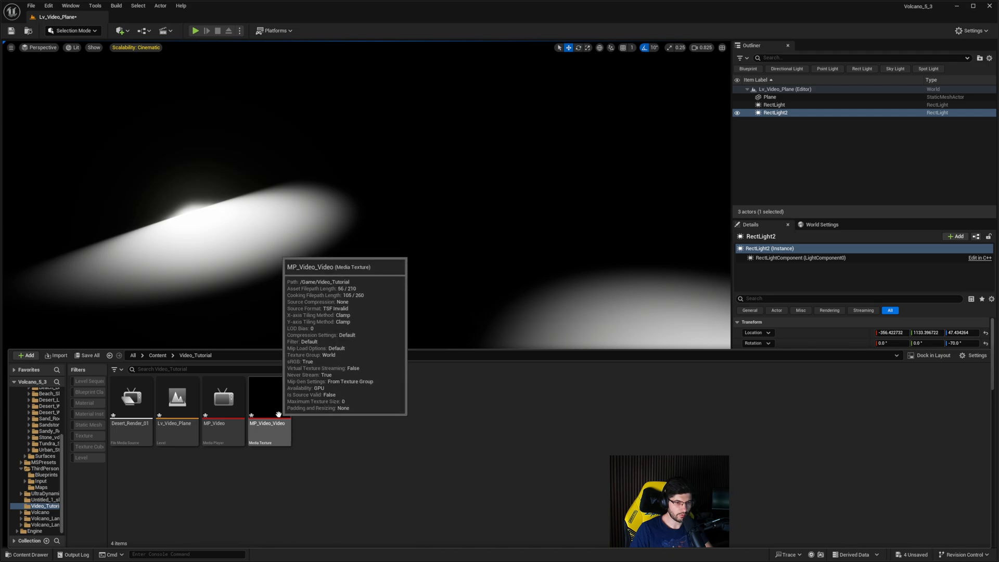
pyautogui.moveTo(255, 408)
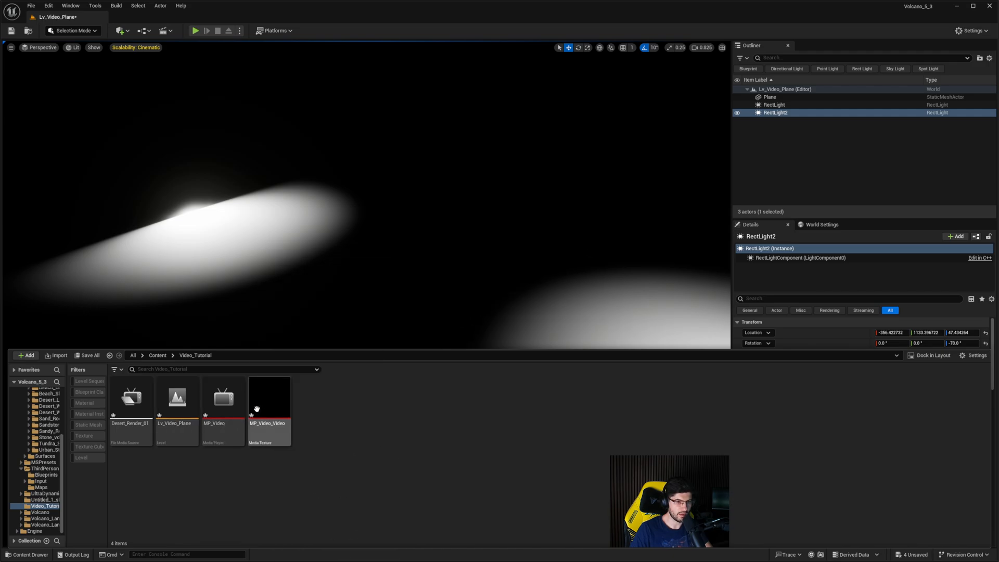
pyautogui.moveTo(267, 401)
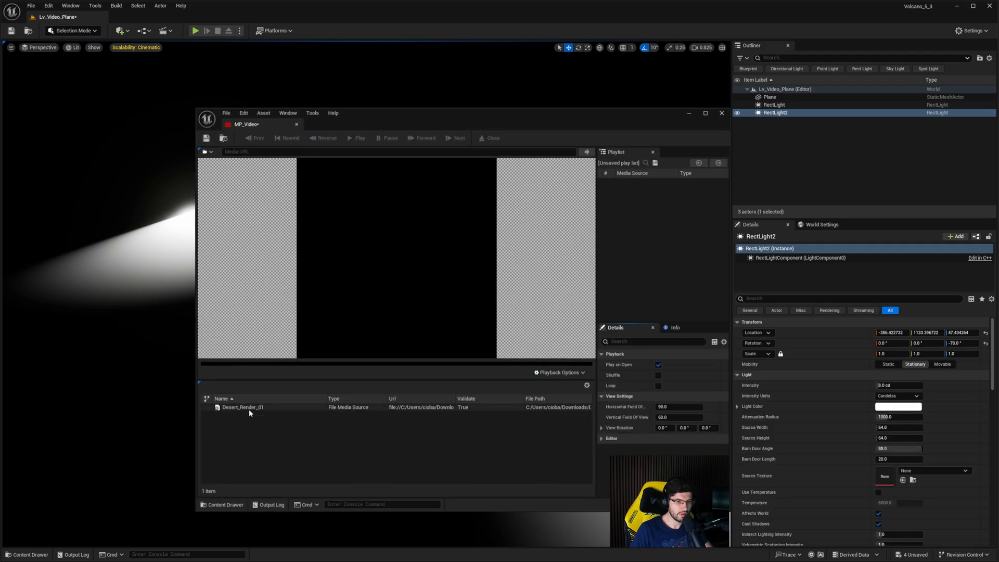
# - Load Desert_Render_01 into the MP_Video player and close its editor
pyautogui.click(243, 407)
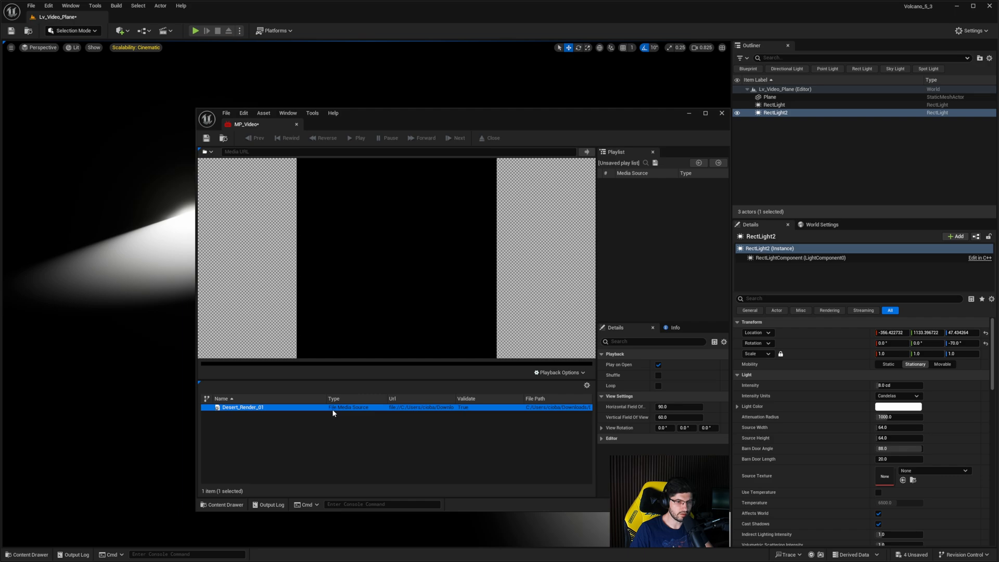
pyautogui.doubleClick(243, 407)
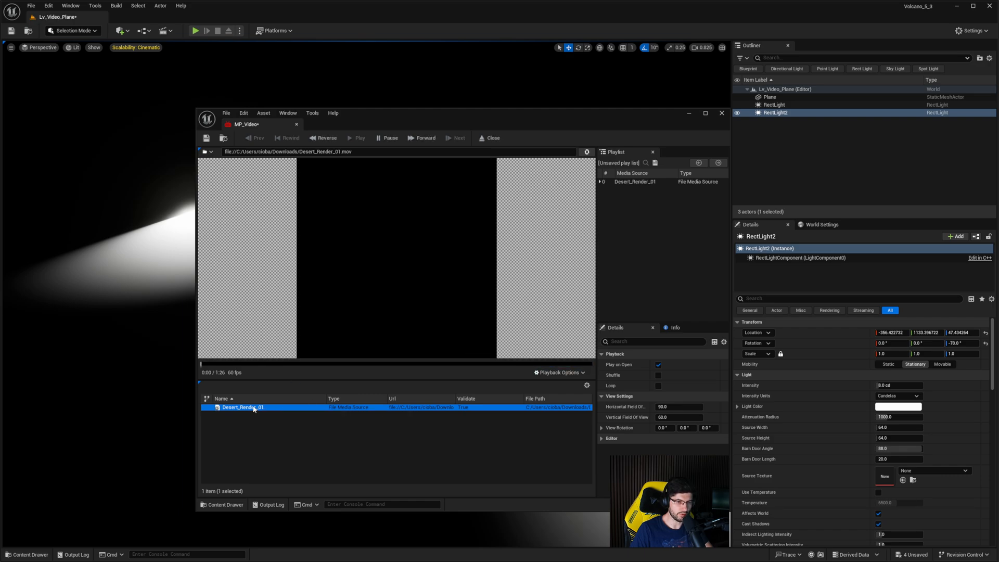
pyautogui.click(357, 138)
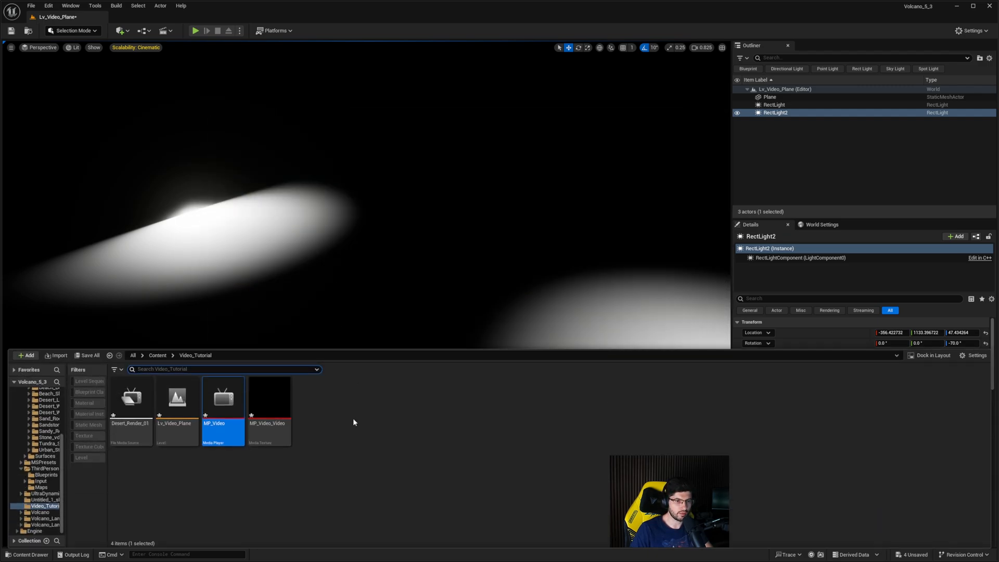
pyautogui.moveTo(268, 401)
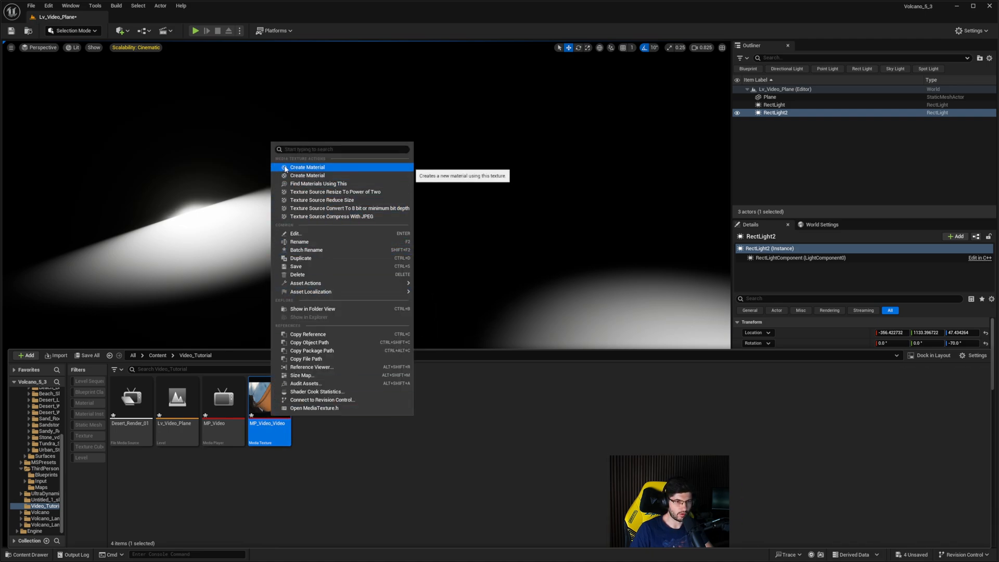
# - Create MP_Video_Video_Mat from the MP_Video_Video media texture
pyautogui.click(307, 167)
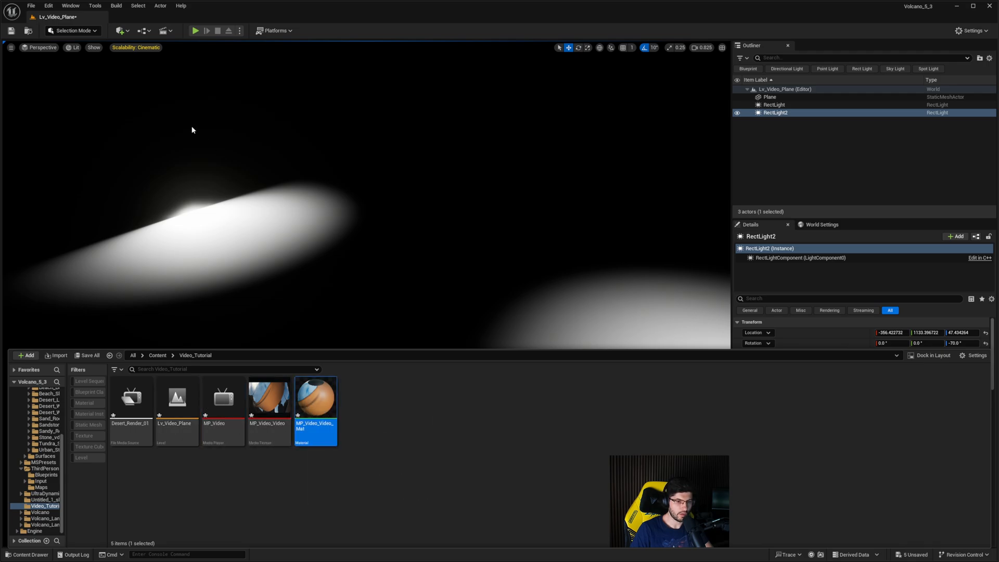
# - Add a plane to the level, scale it to 4.0 and rotate it upright
pyautogui.click(119, 30)
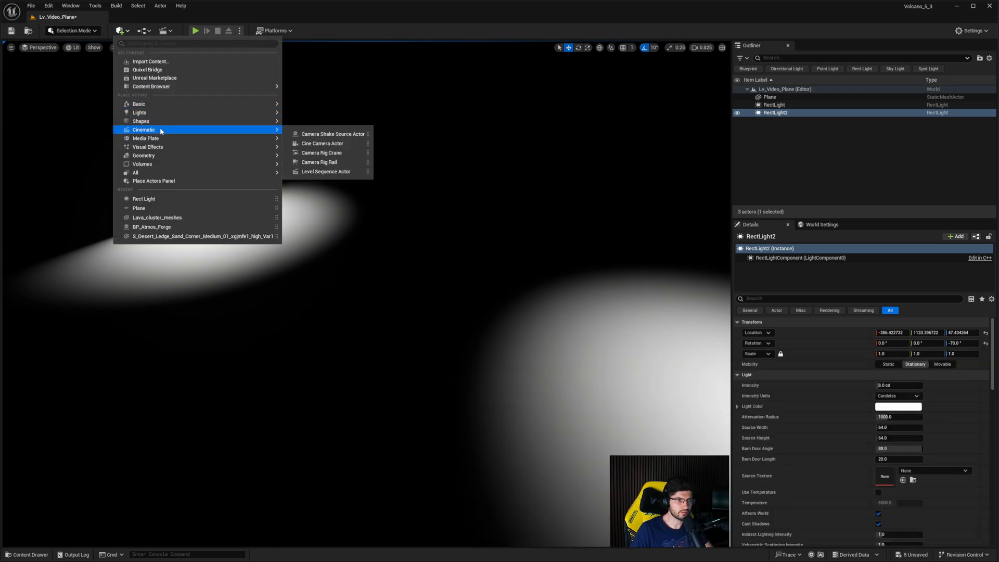
pyautogui.moveTo(141, 121)
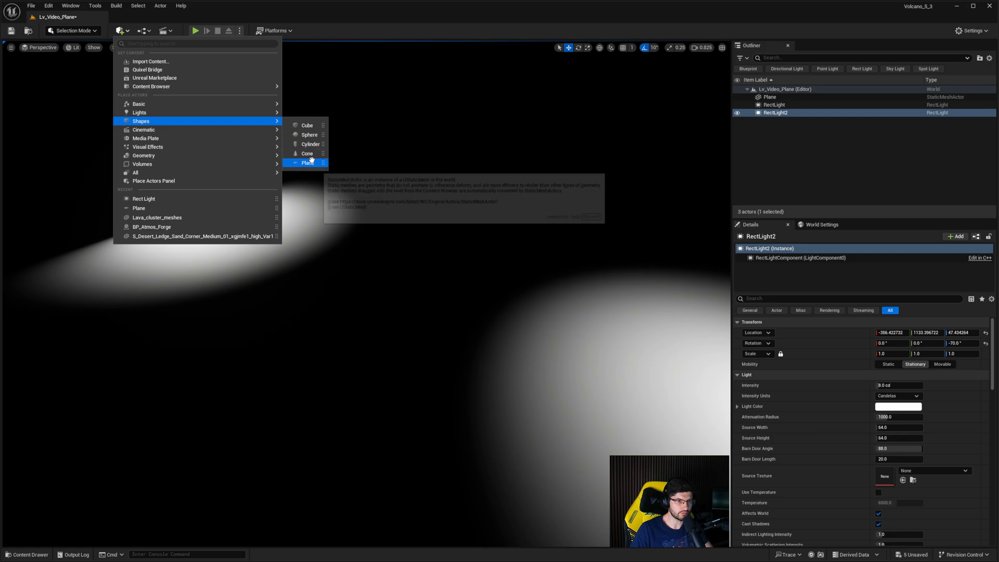
pyautogui.click(308, 163)
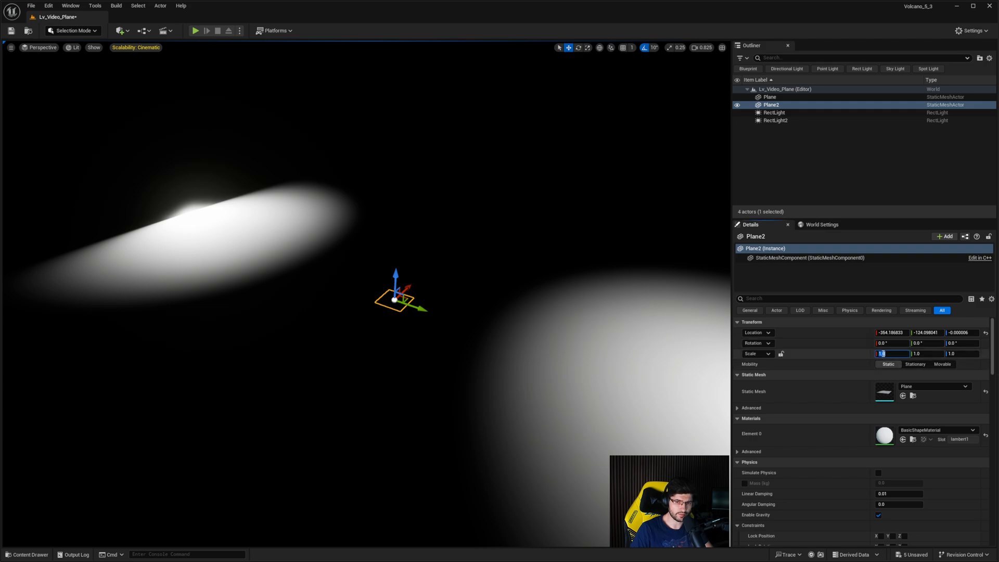
pyautogui.write('4.0')
pyautogui.click(929, 353)
pyautogui.write('3')
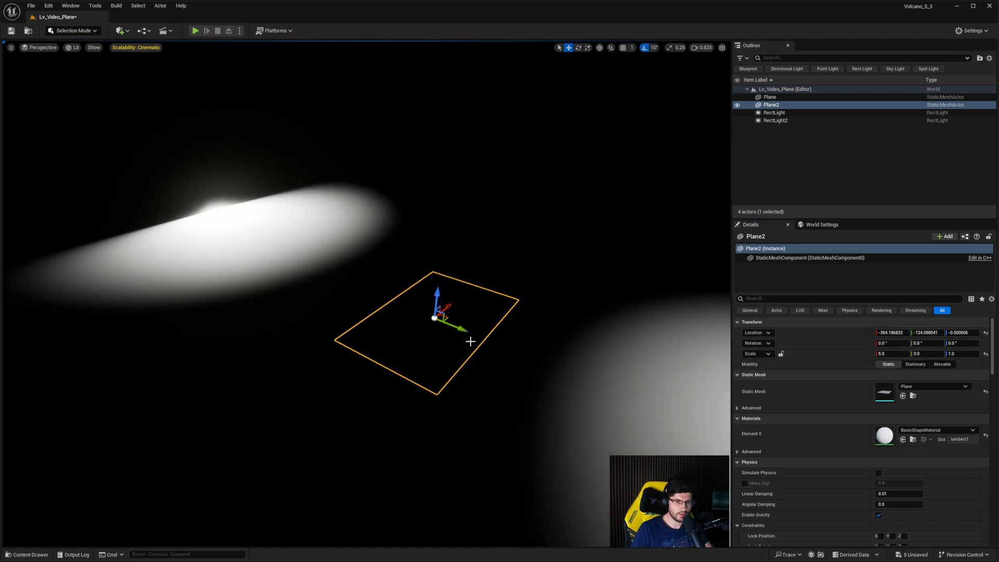
pyautogui.click(579, 47)
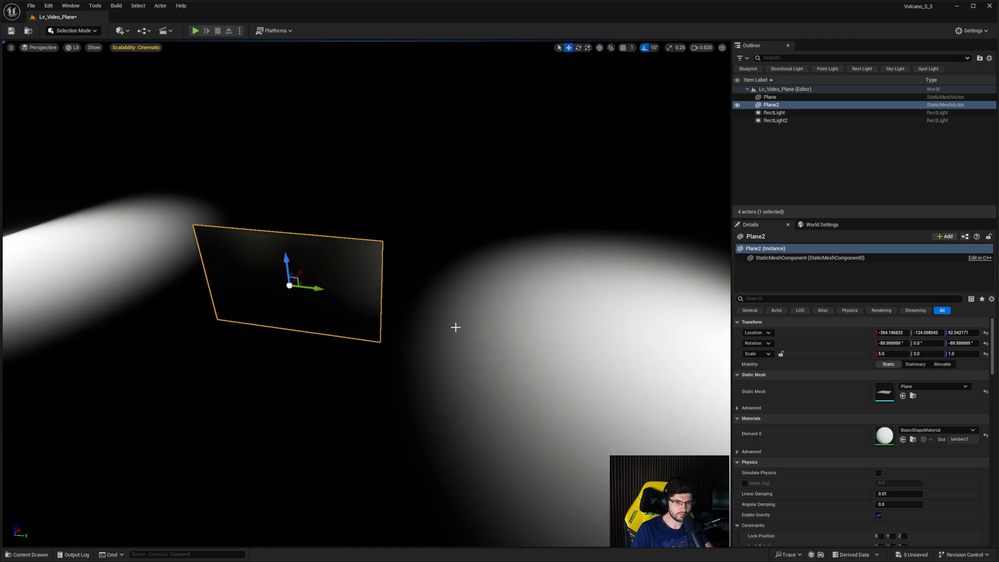
# - Move RectLight2 toward the plane so it lights the floor beside it
pyautogui.click(775, 121)
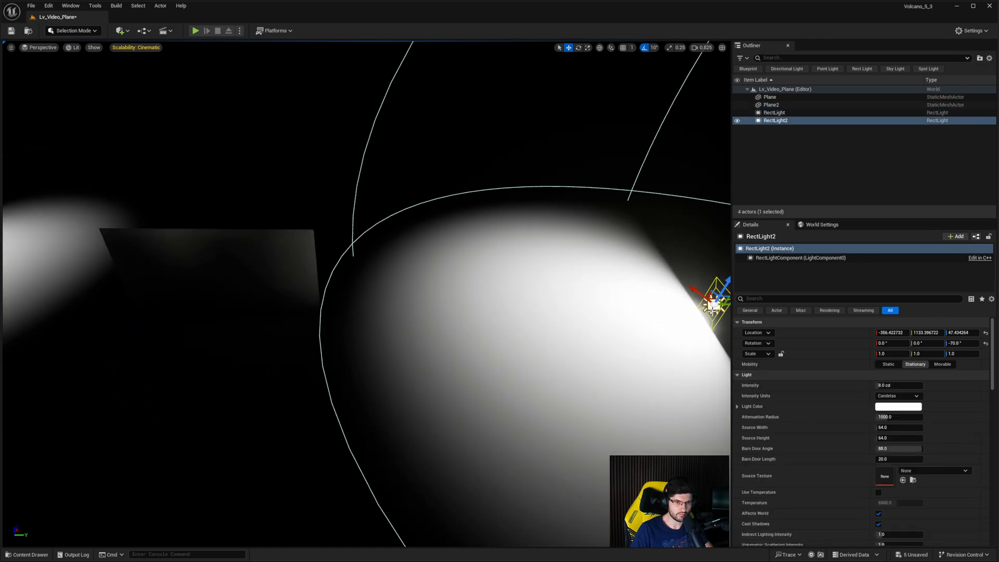
pyautogui.moveTo(713, 300); pyautogui.dragTo(433, 271)
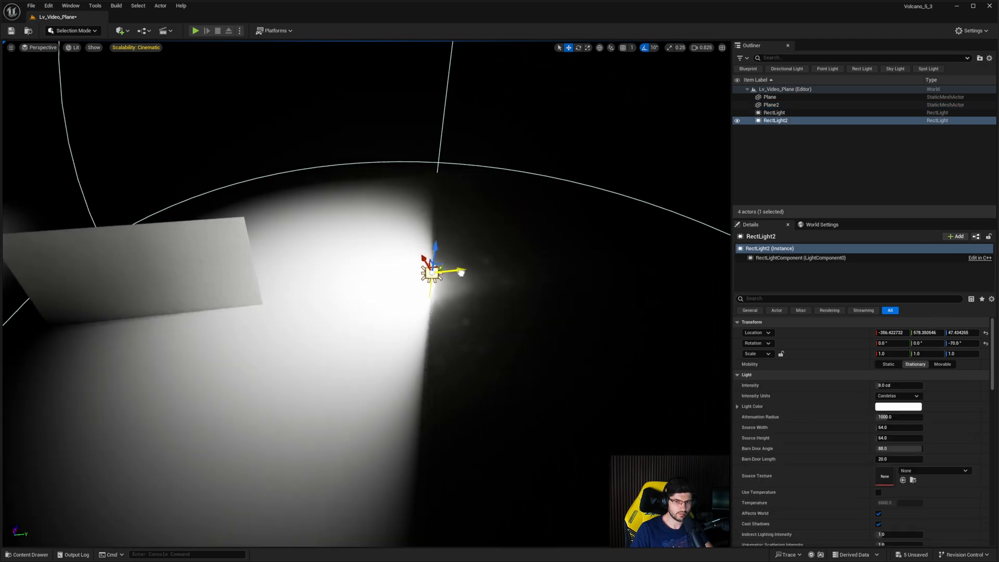
pyautogui.click(771, 104)
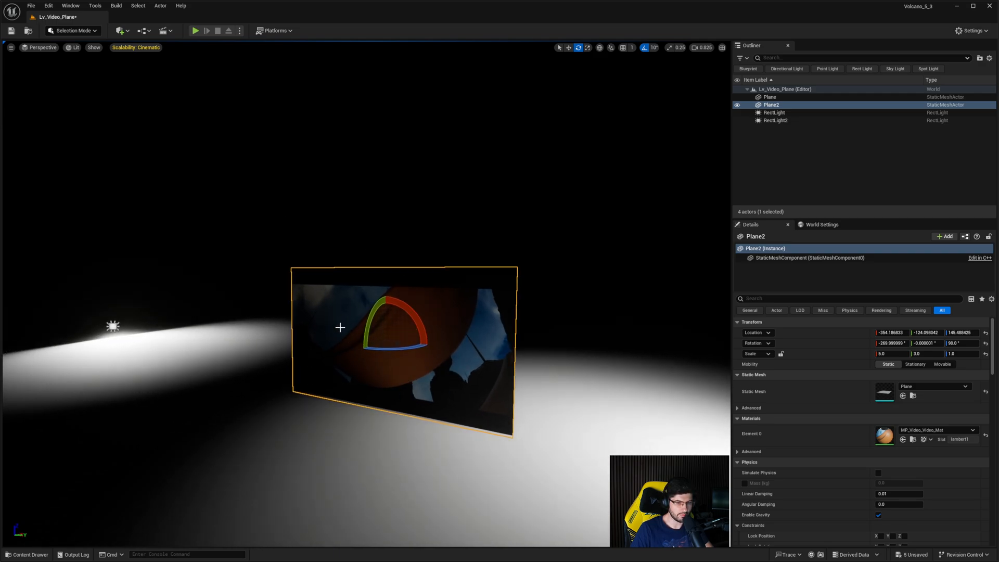
pyautogui.click(195, 31)
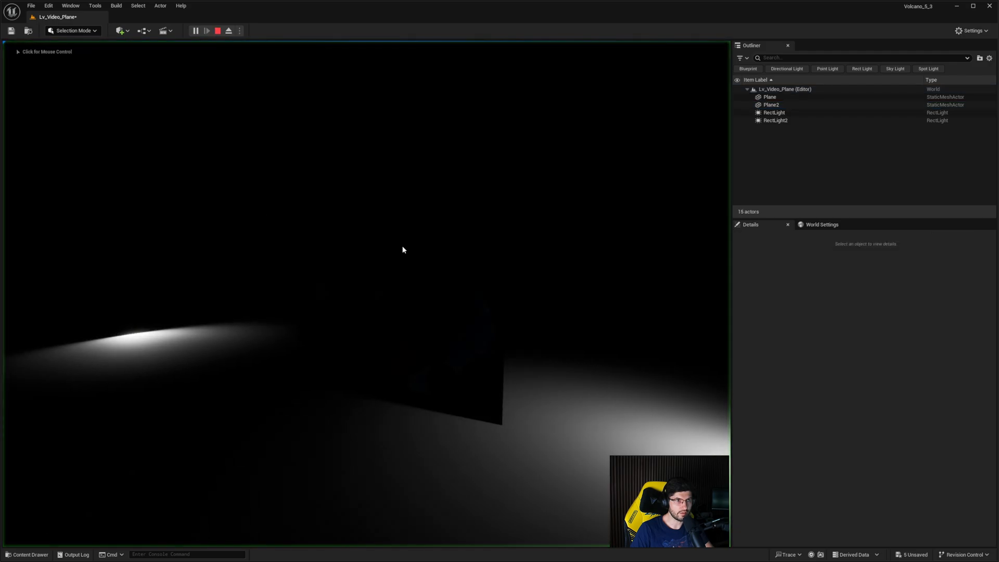
pyautogui.click(206, 30)
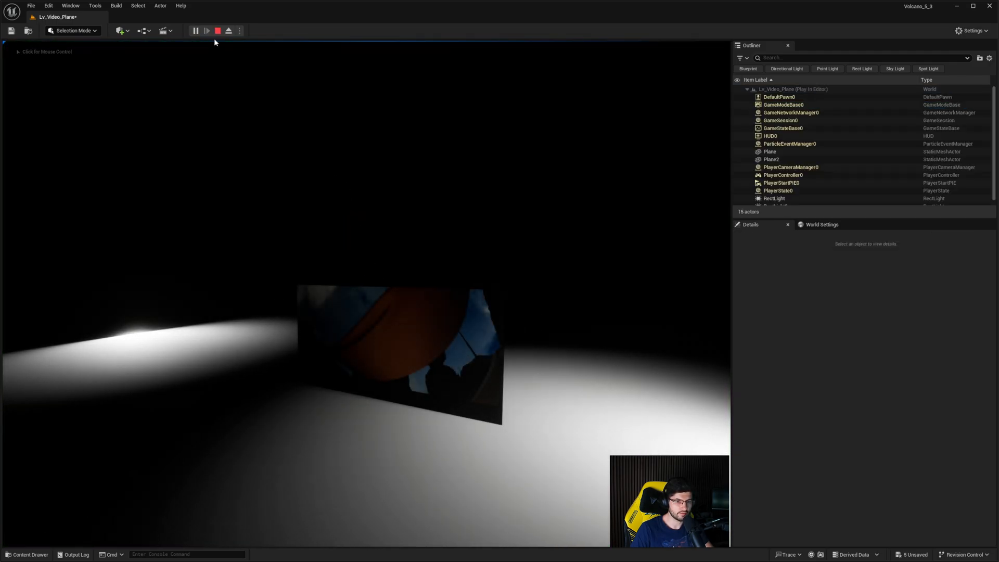
pyautogui.click(216, 30)
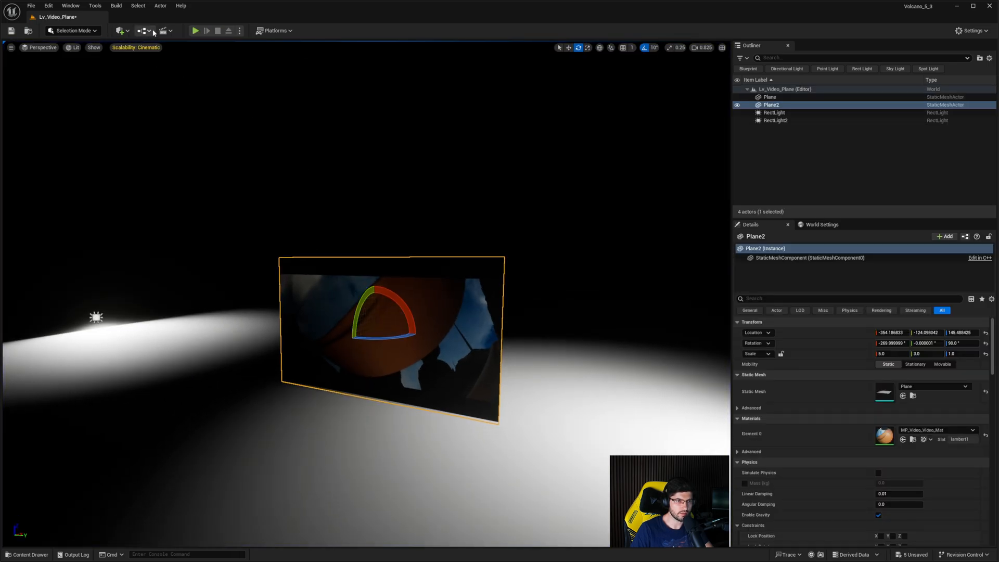
# - In the Level Blueprint, add a Media_player variable of type Media Player
pyautogui.click(142, 30)
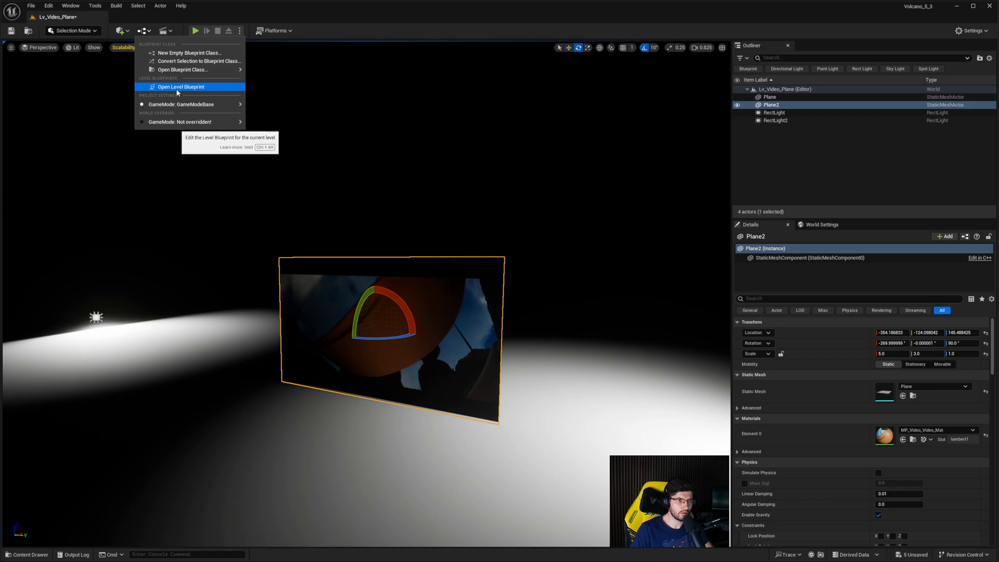
pyautogui.click(180, 87)
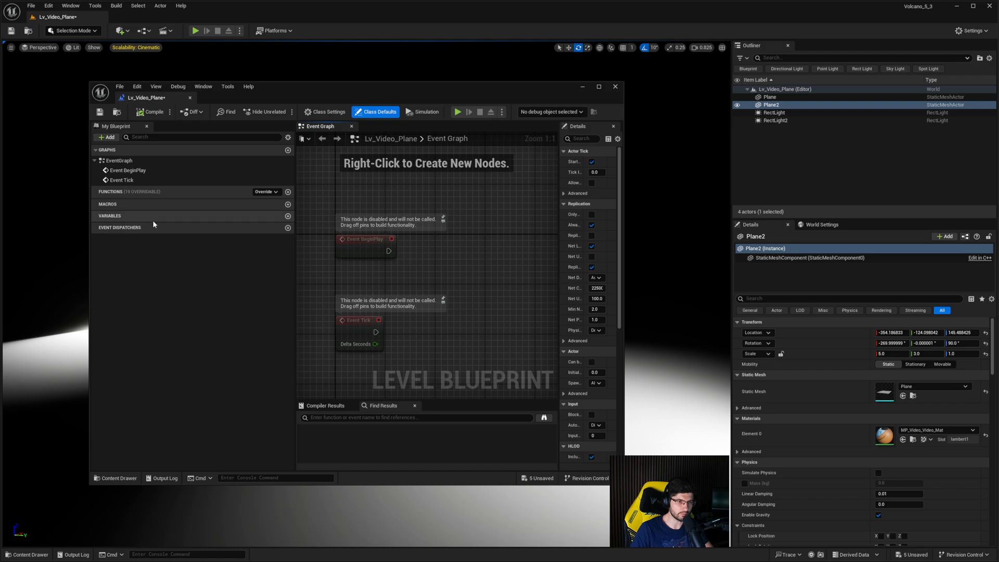
pyautogui.click(288, 216)
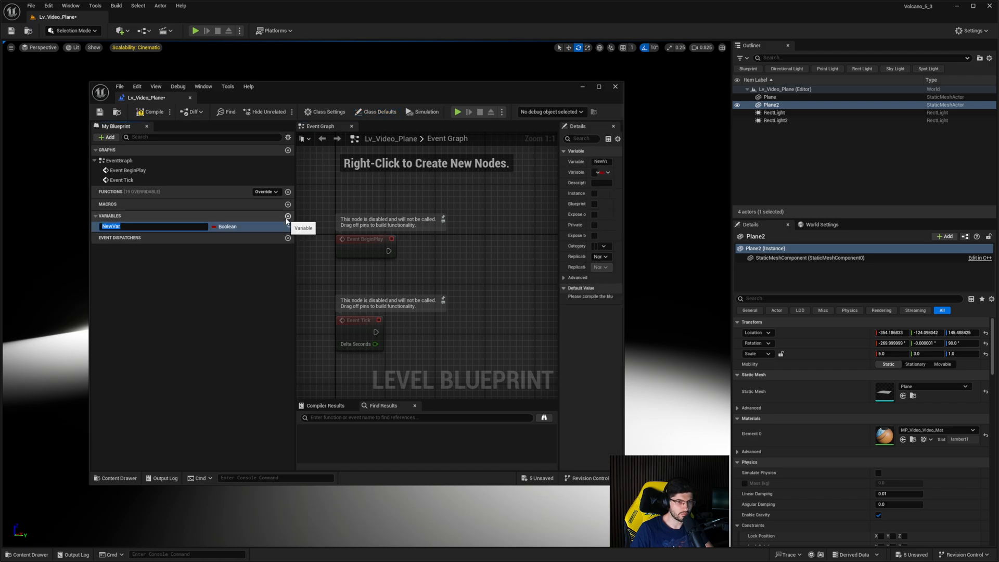
pyautogui.write('Media_playe')
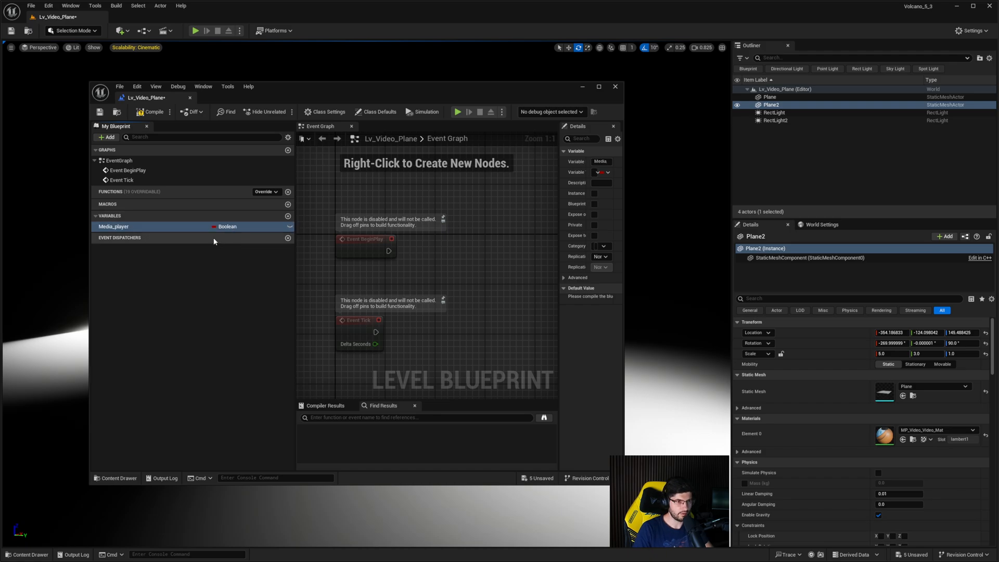
pyautogui.click(227, 226)
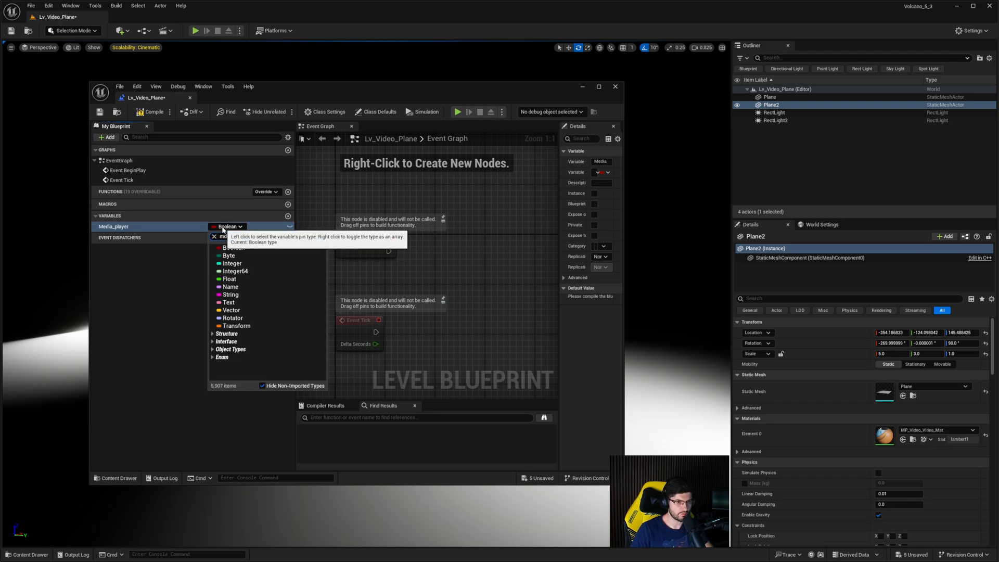
pyautogui.write('me')
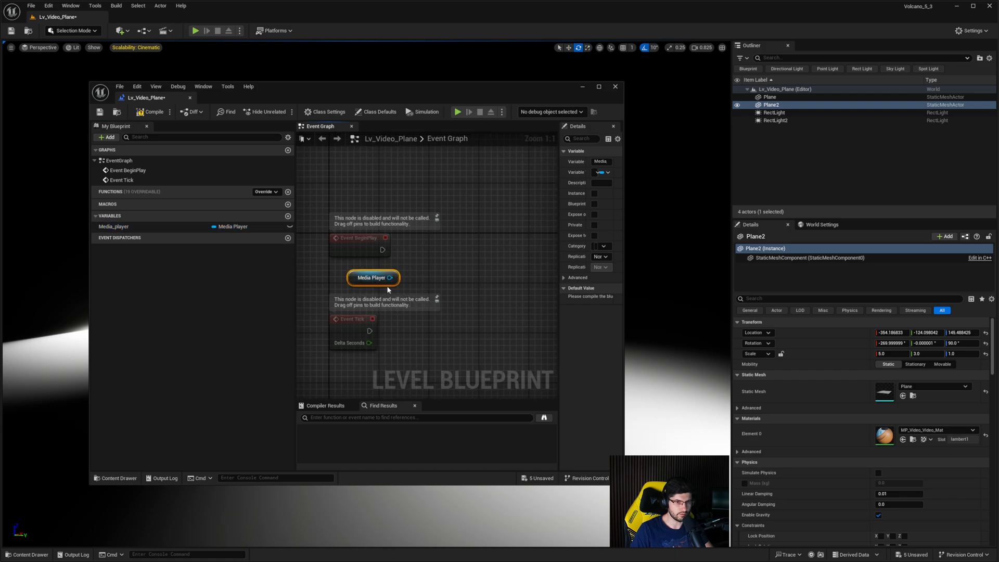
# - Wire an Open Source node from the Media Player reference with Desert_Render_01 as Media Source
pyautogui.moveTo(395, 276); pyautogui.dragTo(452, 248)
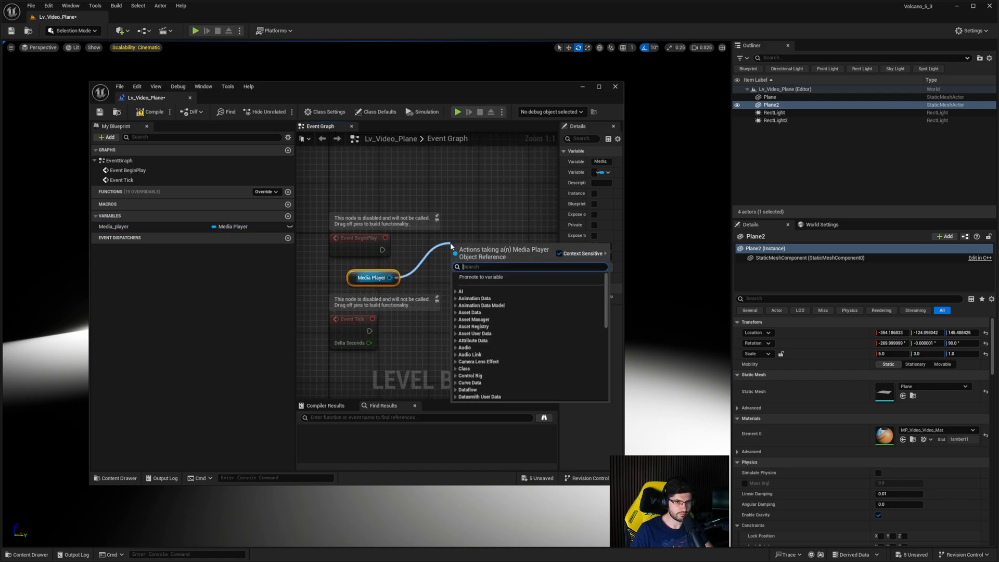
pyautogui.write('open')
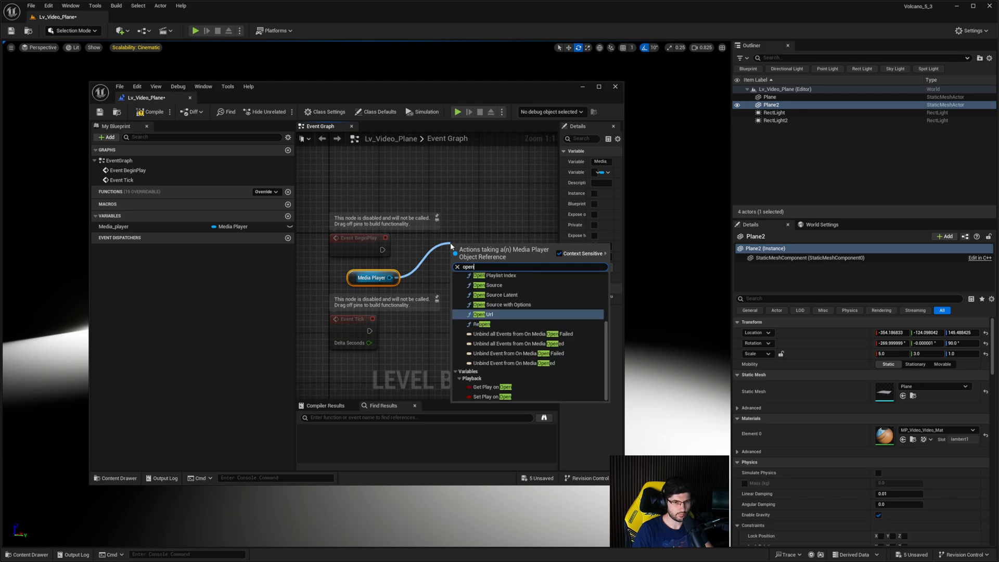
pyautogui.write('sour')
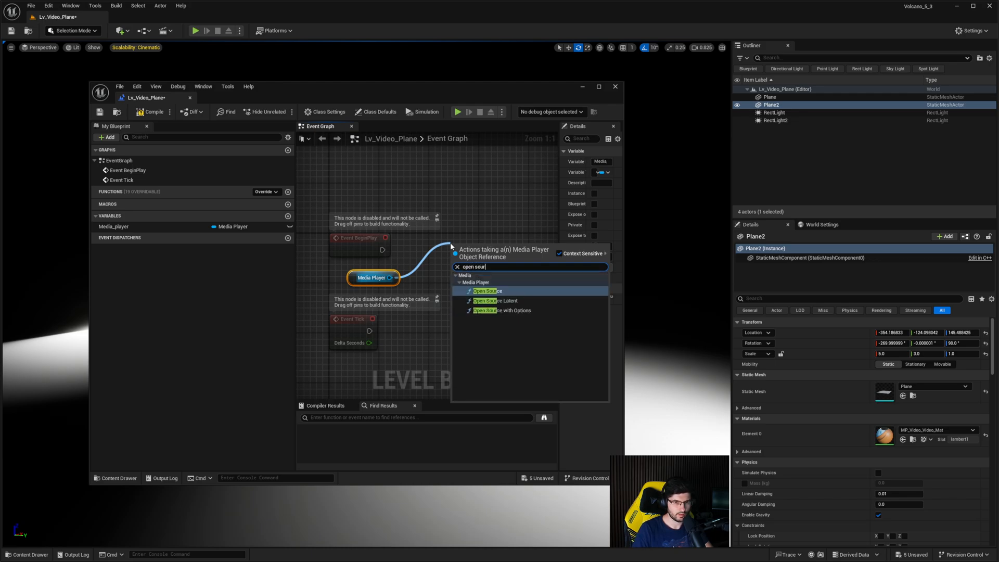
pyautogui.click(485, 290)
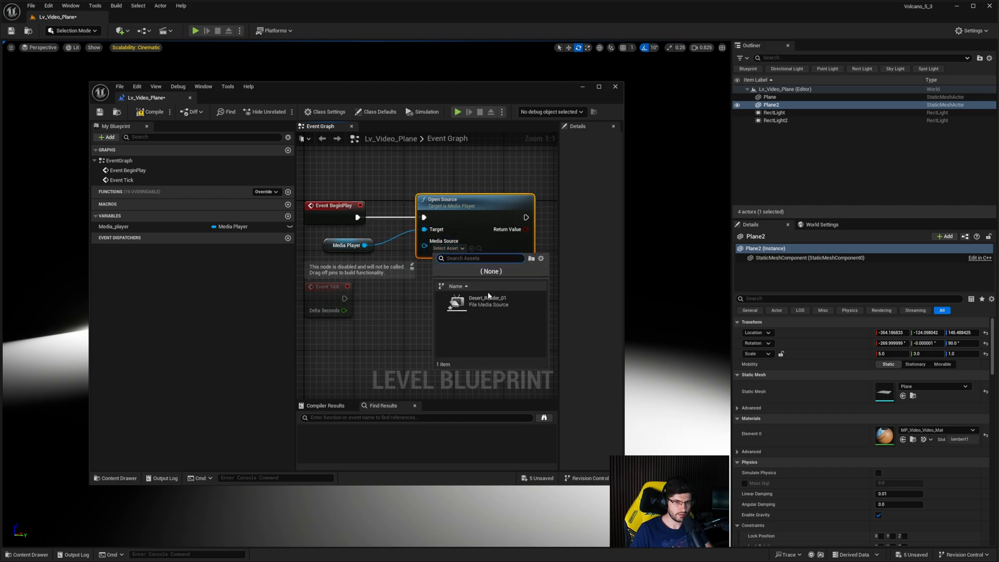
pyautogui.click(488, 300)
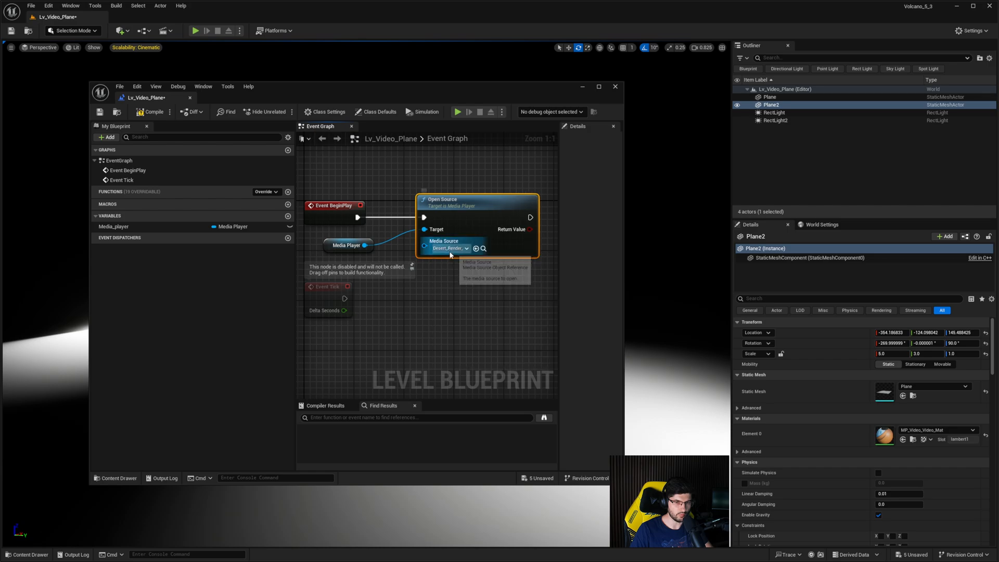
pyautogui.moveTo(154, 113)
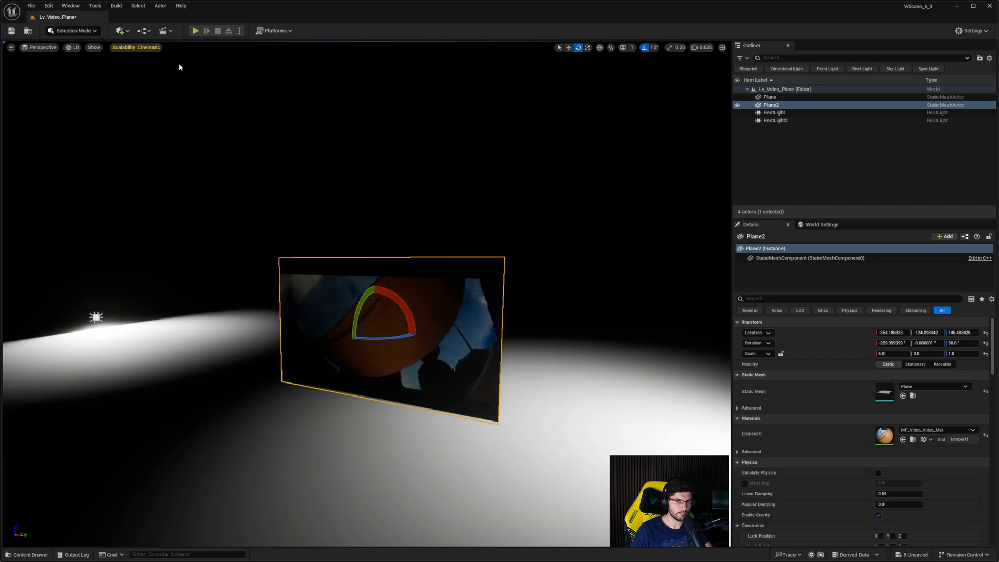
# - Return to the Level Blueprint showing the Media_player variable's Details
pyautogui.click(196, 30)
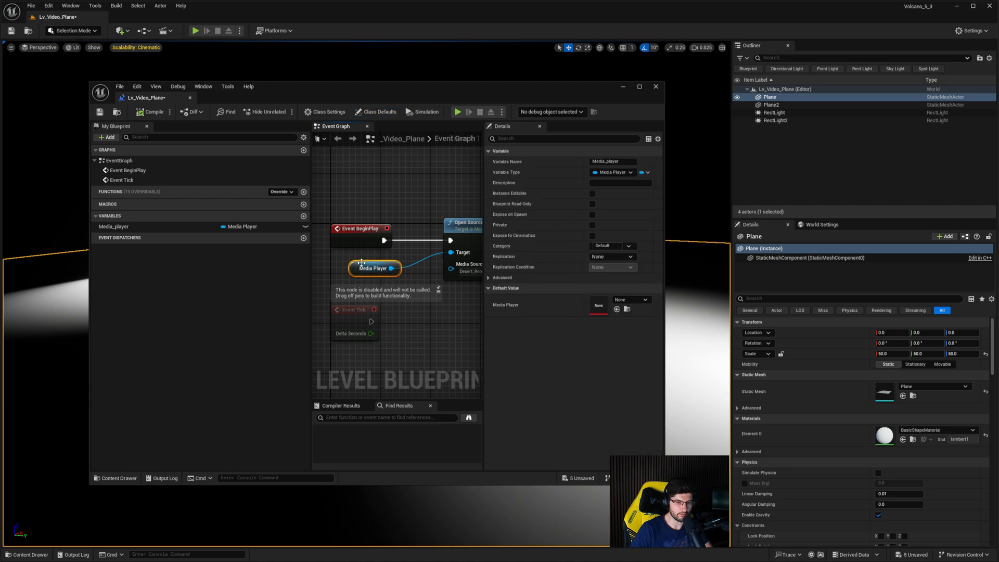
# - Default the Media_player variable to MP_Video and compile the blueprint
pyautogui.click(644, 299)
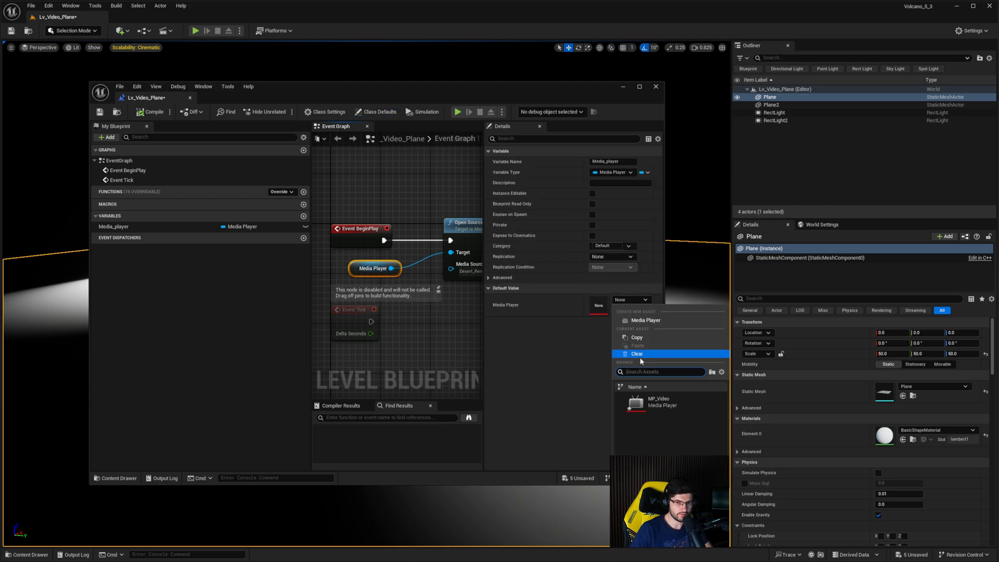
pyautogui.click(658, 401)
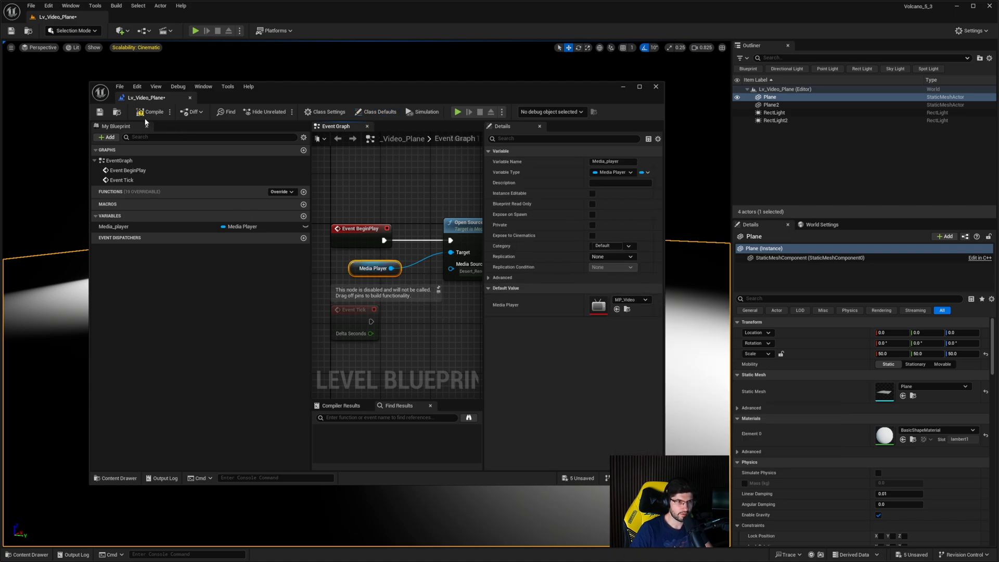
pyautogui.click(654, 87)
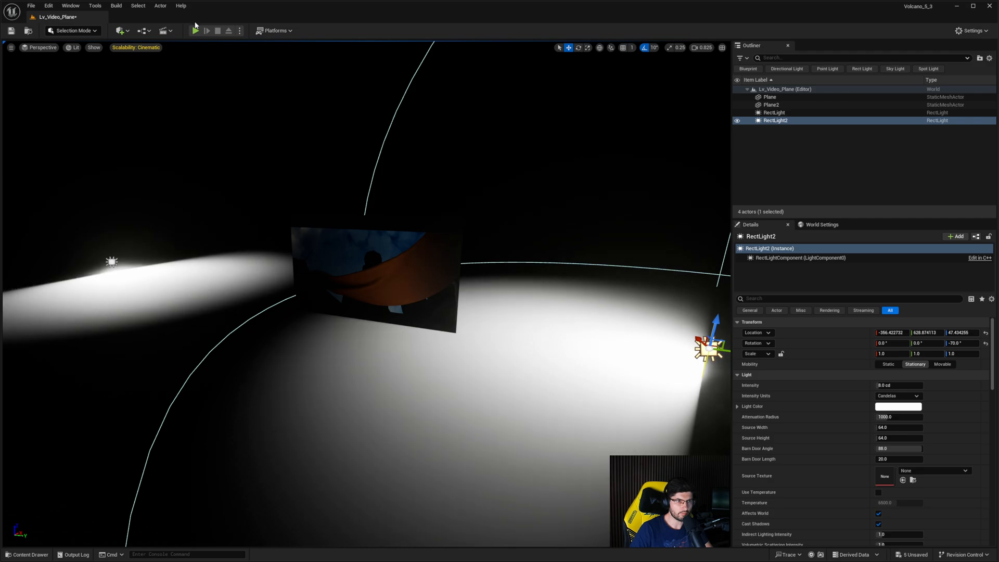
# - Close the blueprint and shift RectLight2 farther across the floor
pyautogui.click(195, 30)
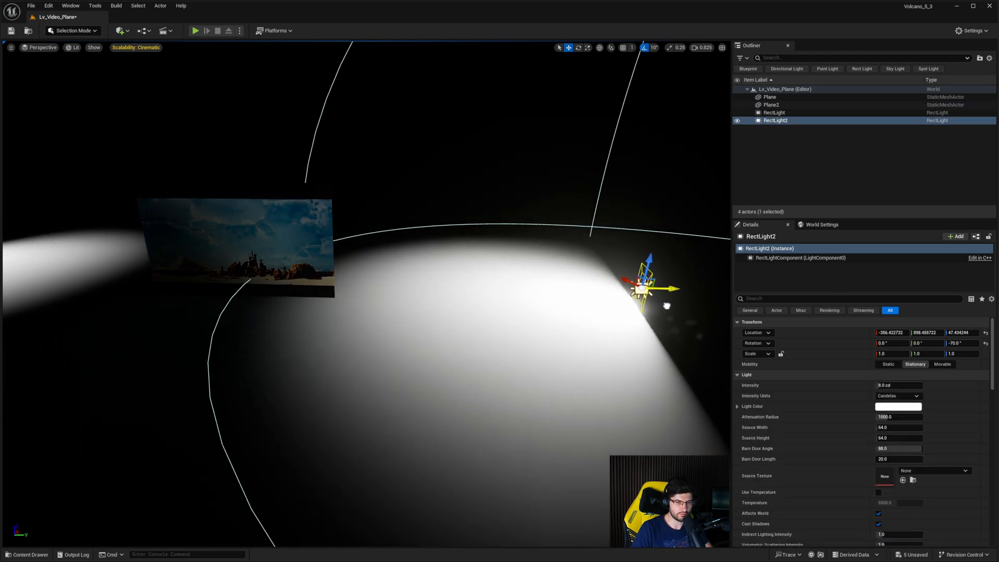
pyautogui.click(119, 30)
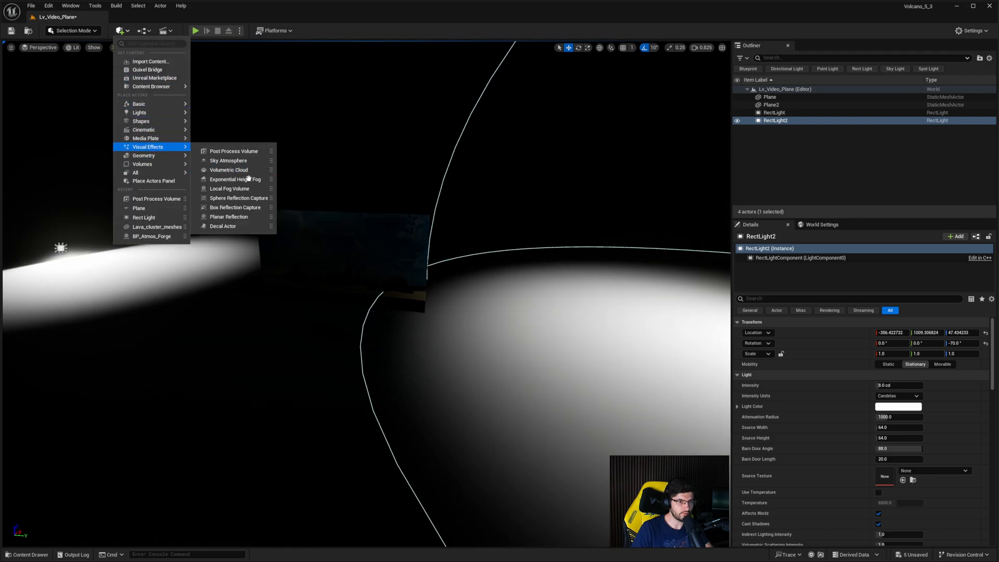
pyautogui.moveTo(227, 160)
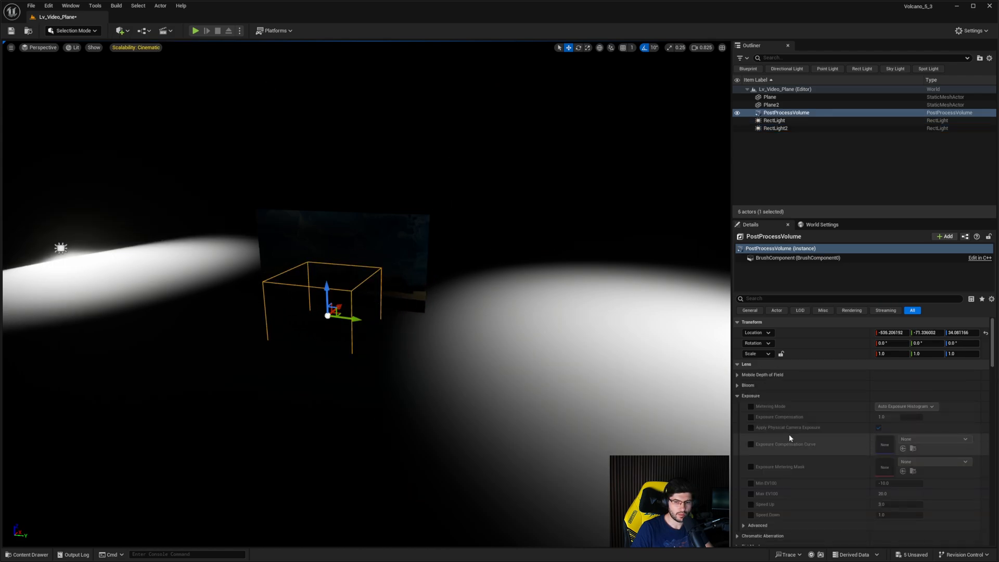
# - Override Exposure Metering Mode to Manual with Exposure Compensation 13 on the PostProcessVolume
pyautogui.scroll(-3)
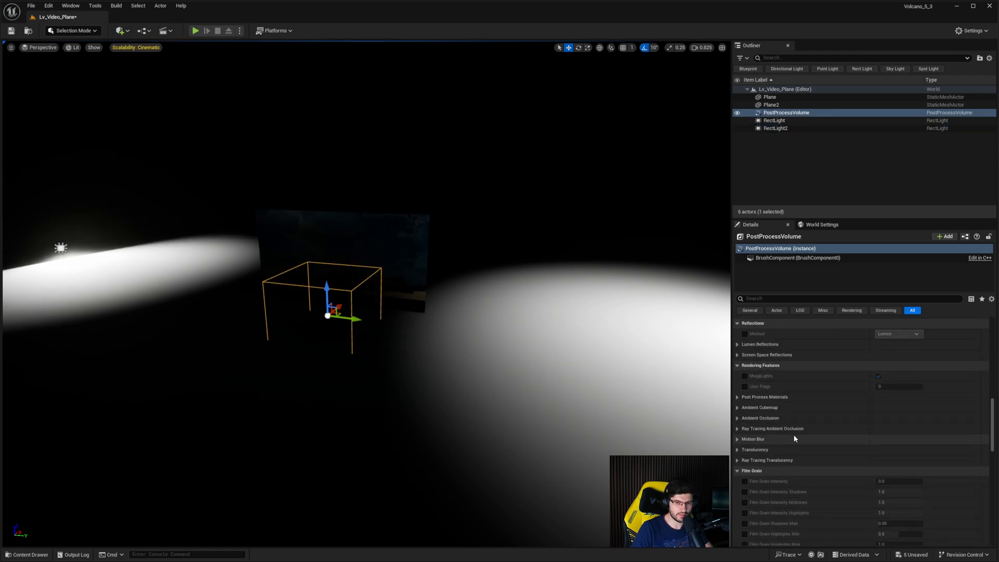
pyautogui.scroll(-3)
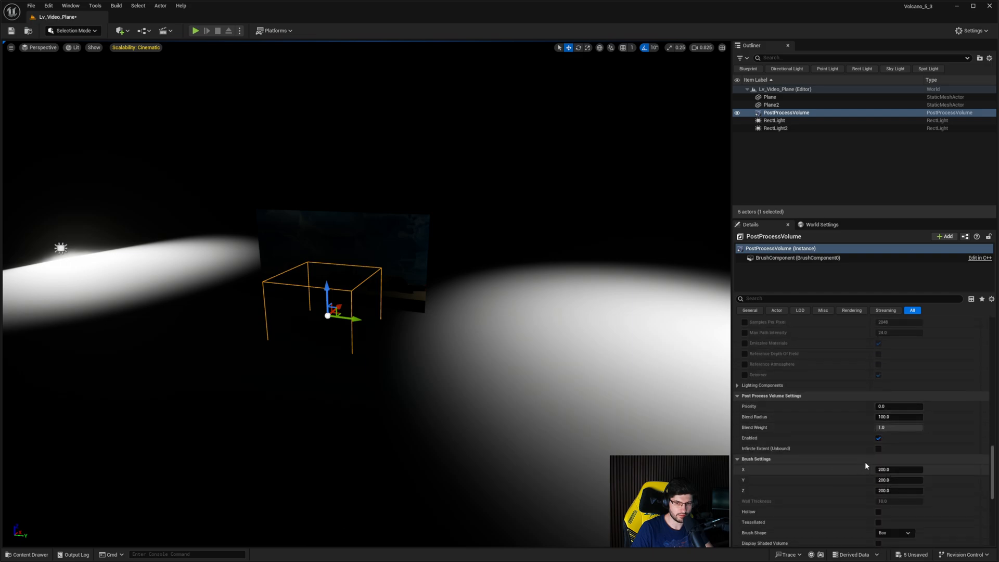
pyautogui.scroll(-3)
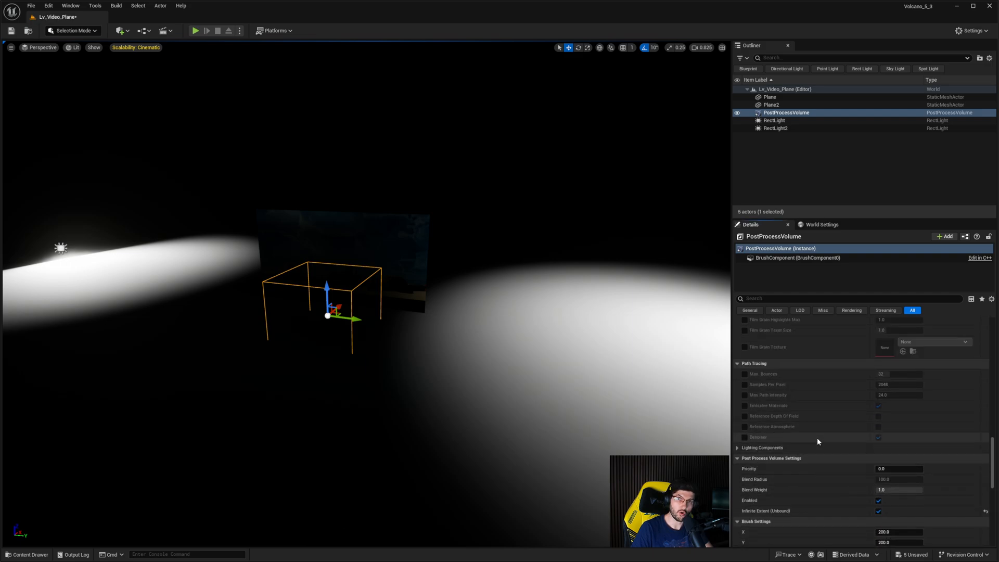
pyautogui.scroll(-3)
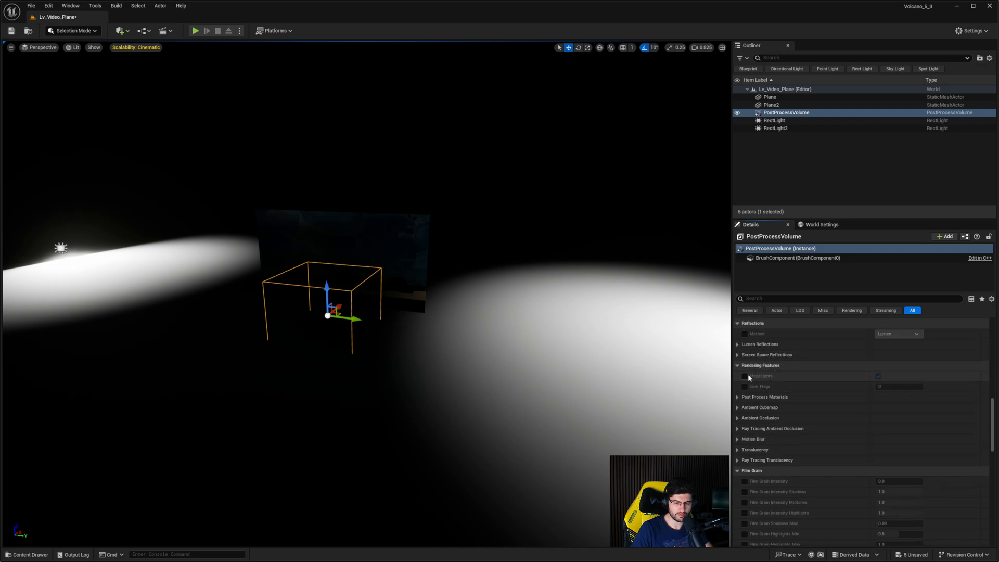
pyautogui.click(745, 375)
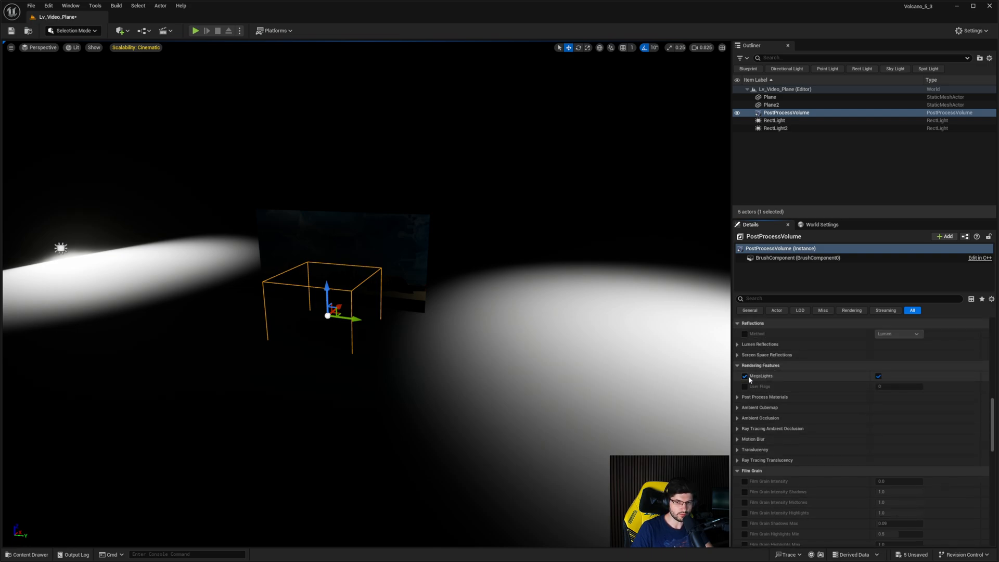
pyautogui.scroll(-3)
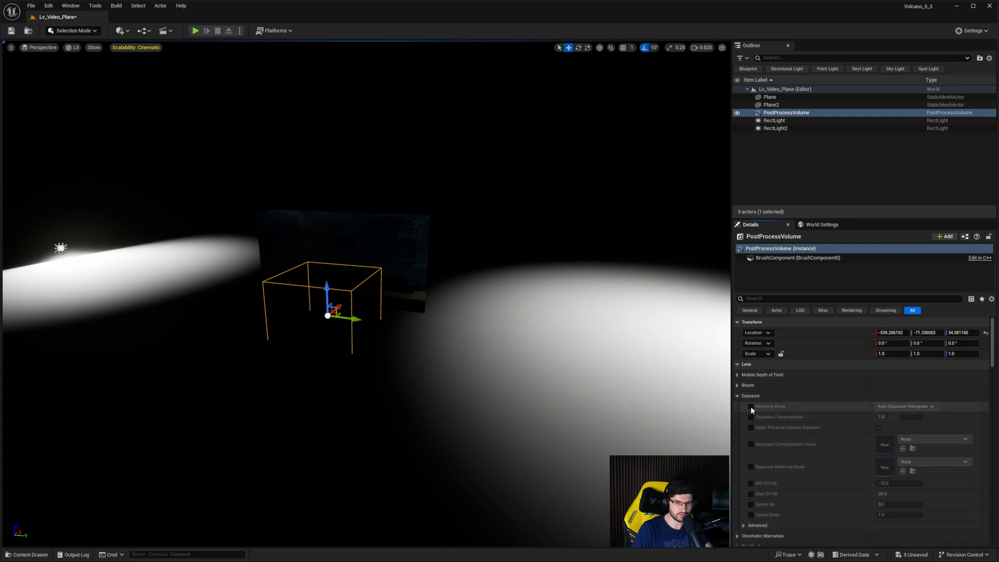
pyautogui.click(750, 407)
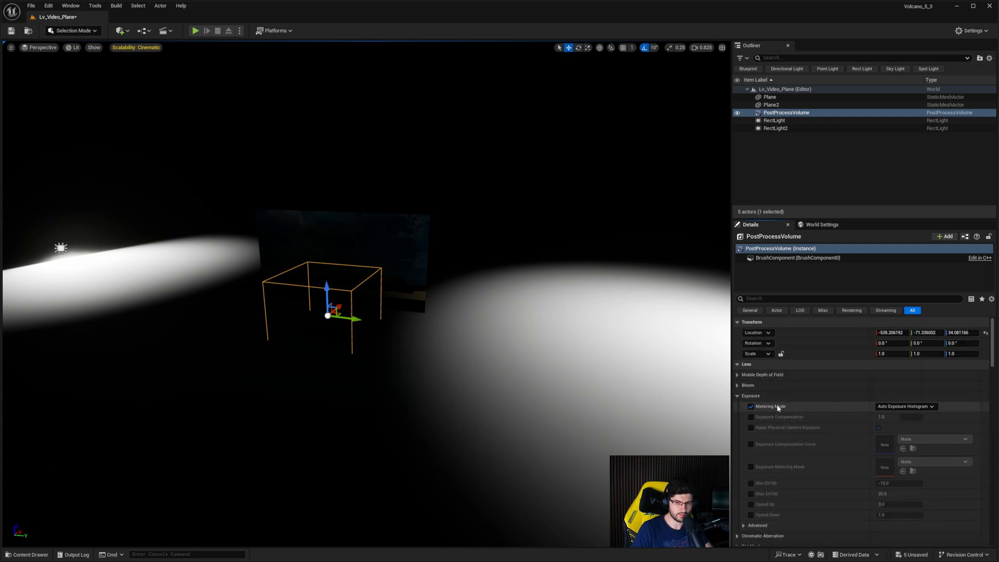
pyautogui.click(904, 407)
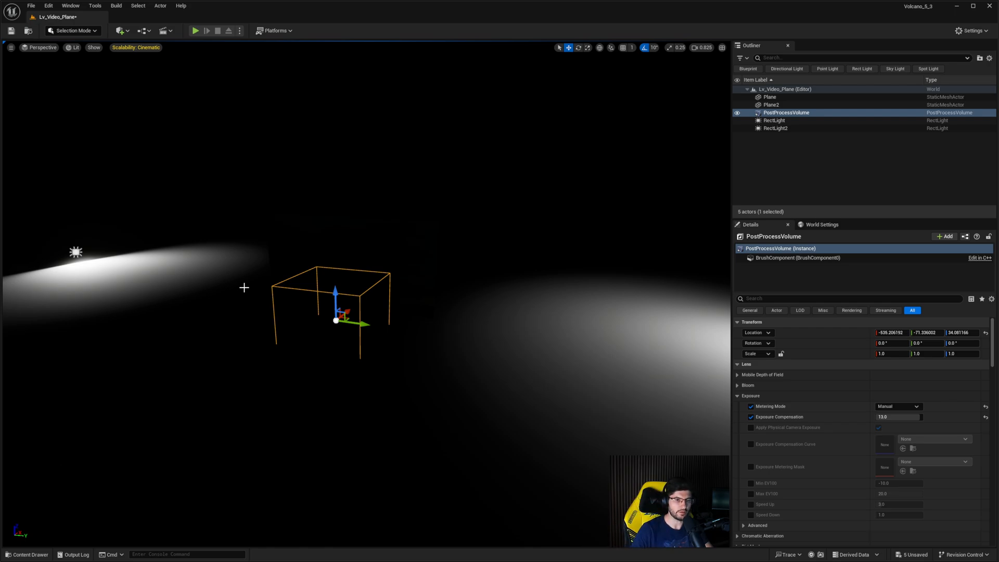
pyautogui.moveTo(456, 205)
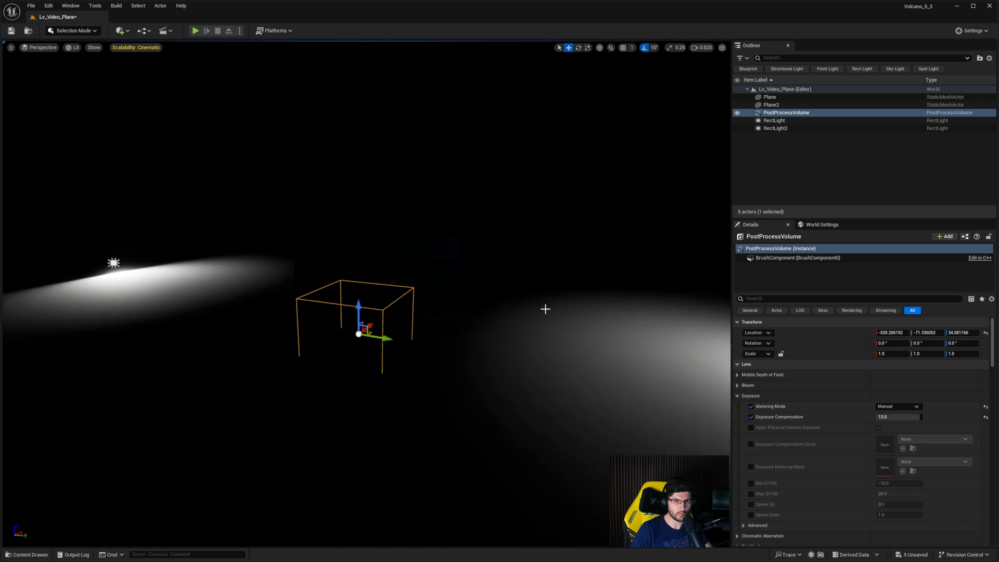
# - Rewire MP_Video_Video_Mat's texture RGB from Base Color to Emissive Color and apply it
pyautogui.click(769, 97)
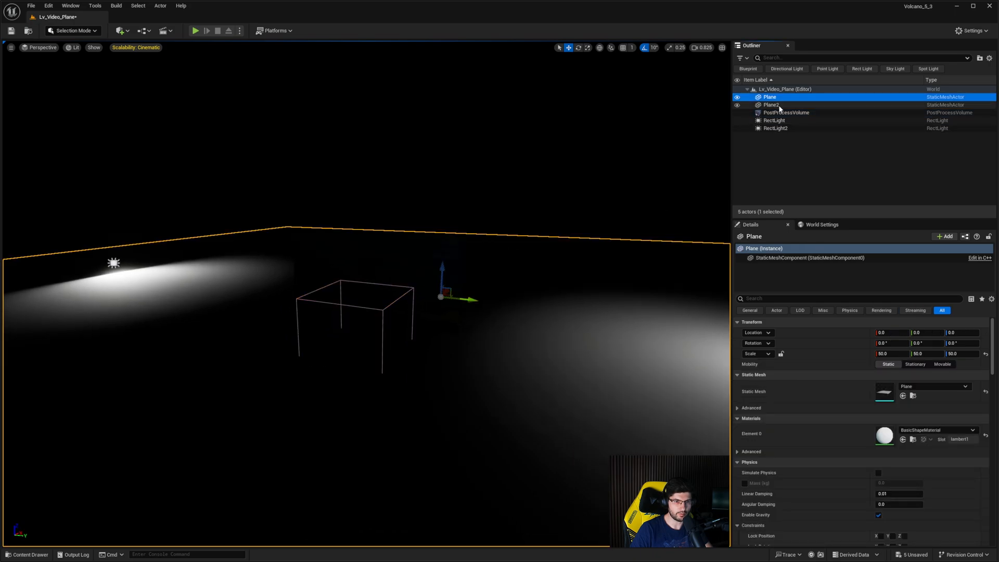
pyautogui.click(772, 104)
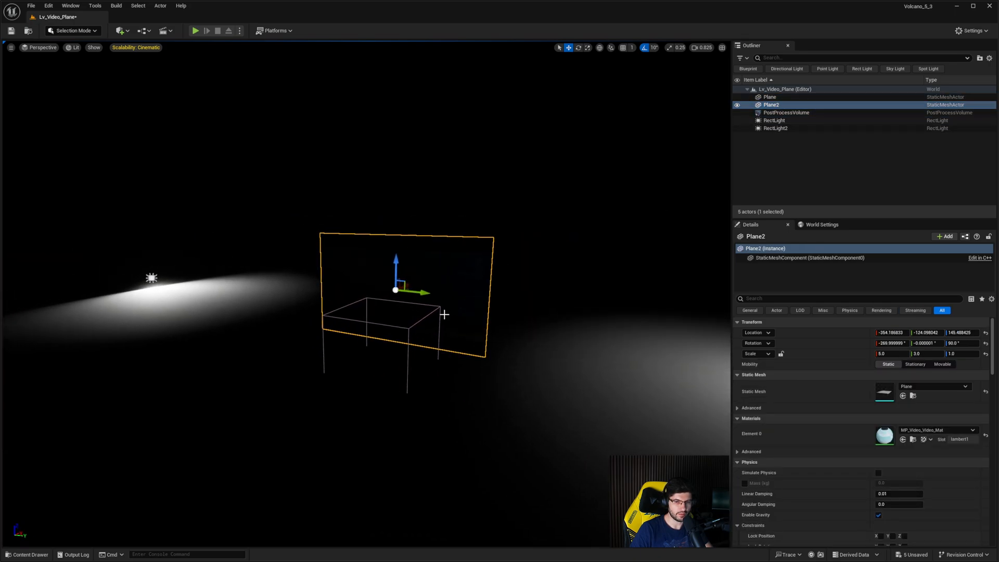
pyautogui.moveTo(603, 360)
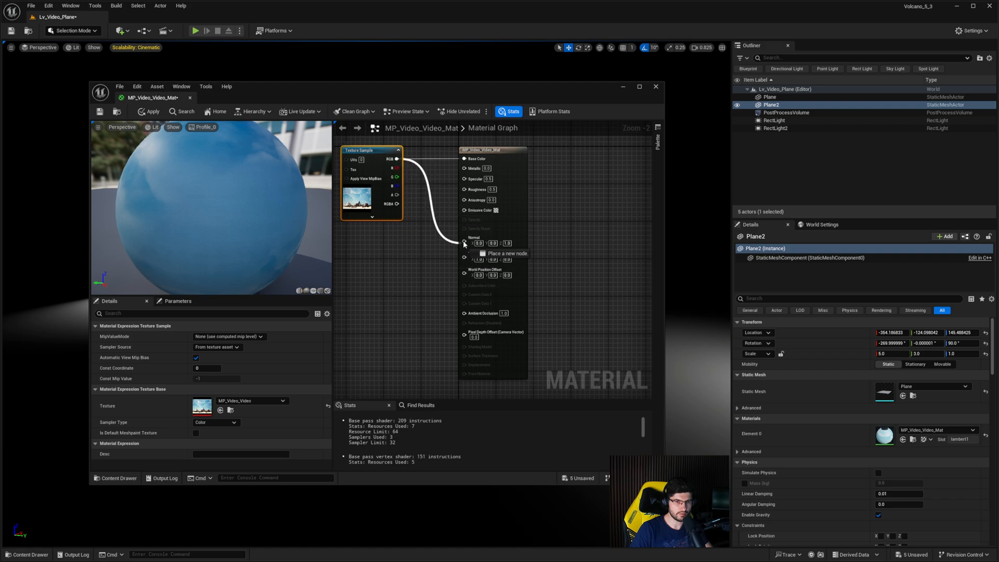
pyautogui.click(150, 111)
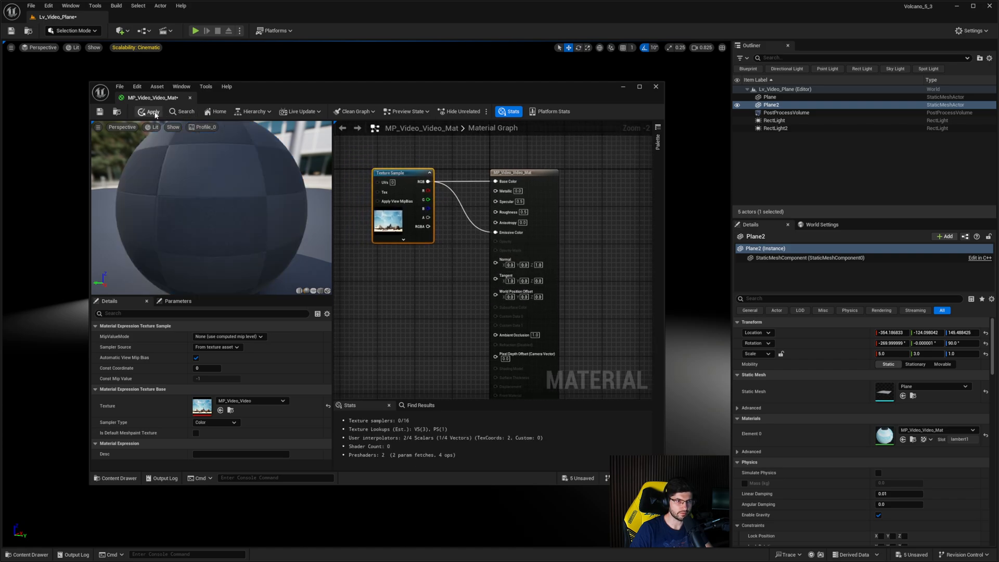
pyautogui.click(151, 111)
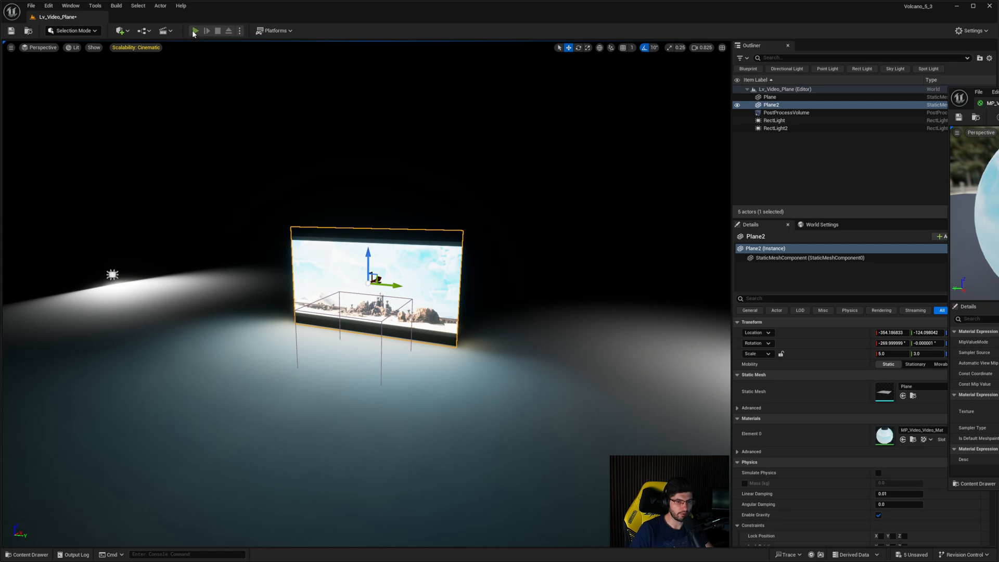
# - Play the level to watch the glowing video plane, then stop the session
pyautogui.click(195, 30)
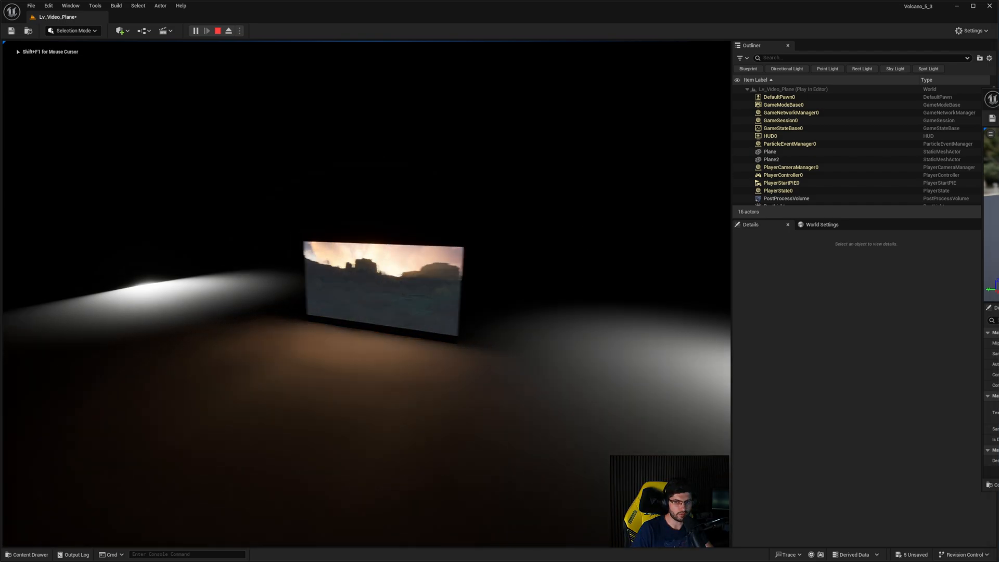
pyautogui.click(217, 30)
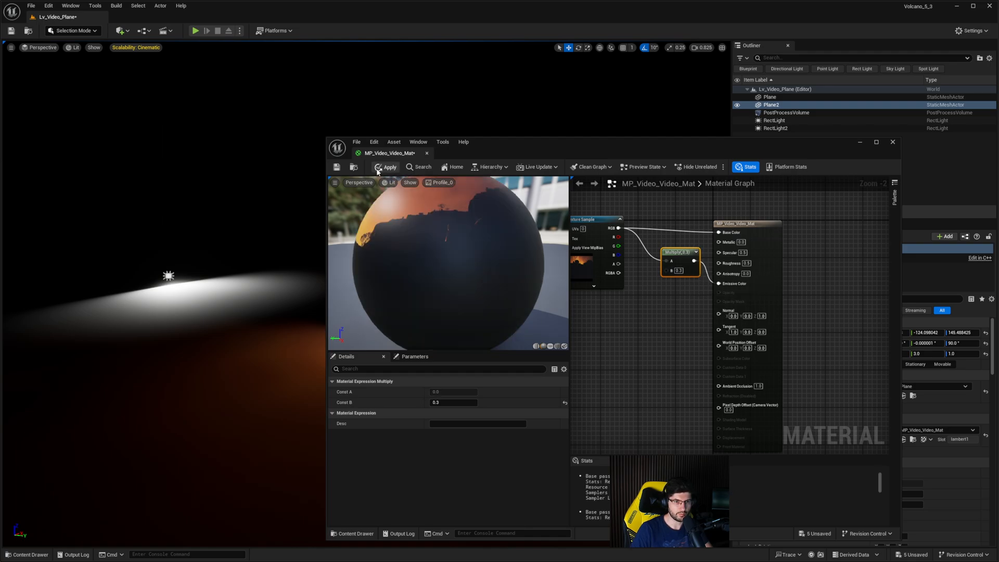
# - Apply the material with a 0.3 Multiply between the texture and Emissive Color
pyautogui.click(388, 167)
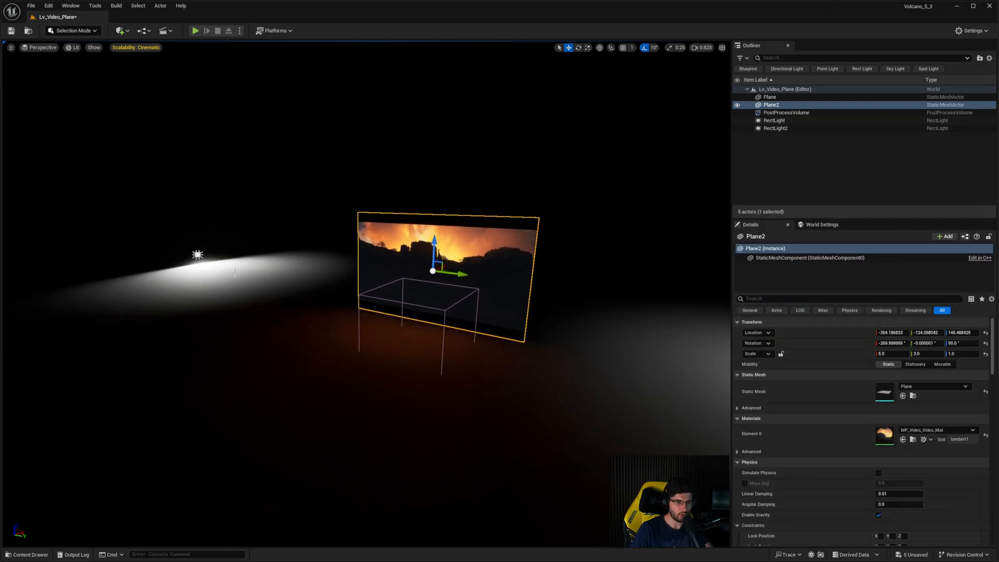
# - Add RectLight3 and position it raised in front of Plane2 at the video's height
pyautogui.click(774, 120)
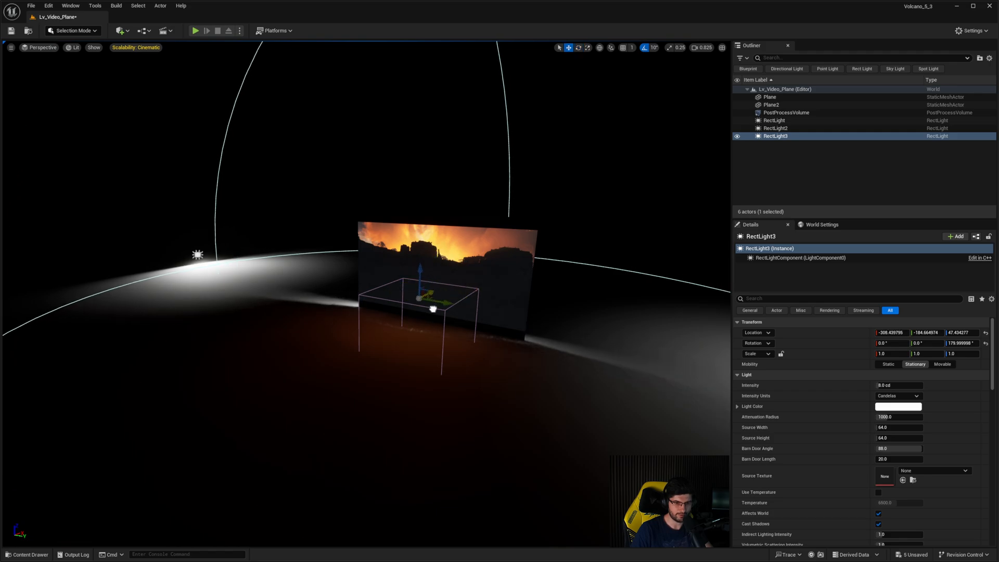
pyautogui.moveTo(433, 310); pyautogui.dragTo(443, 311)
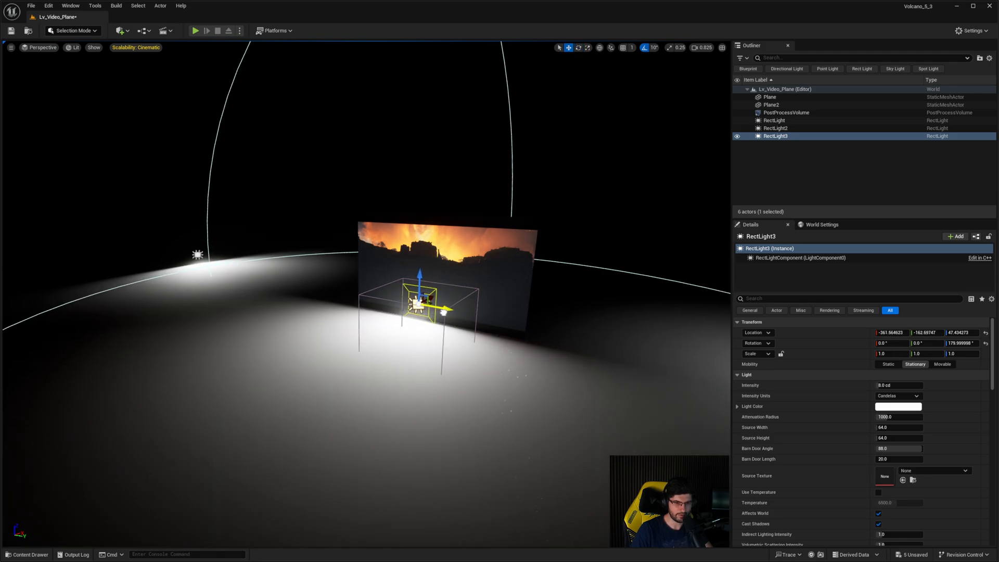
pyautogui.moveTo(443, 312); pyautogui.dragTo(439, 274)
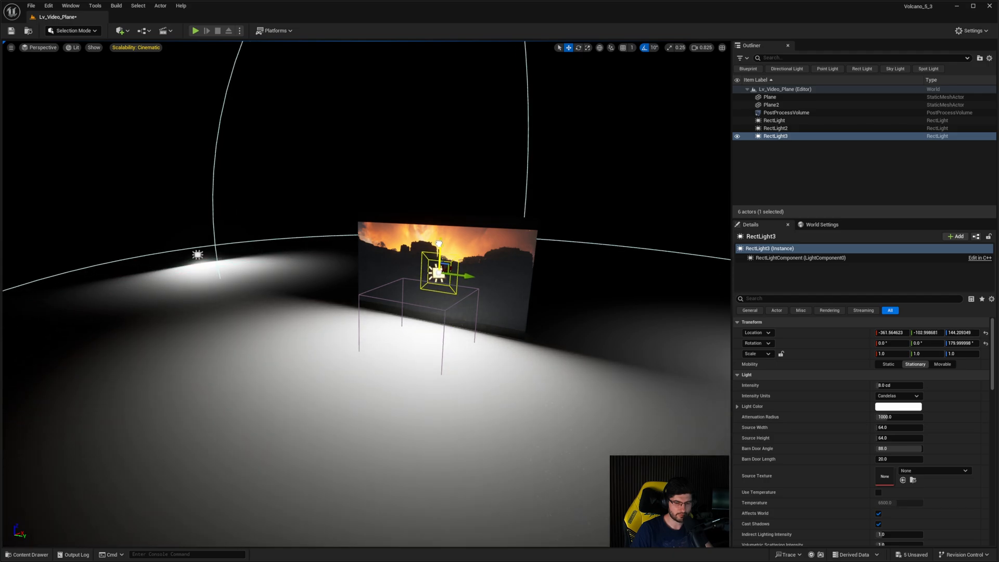
pyautogui.moveTo(436, 258); pyautogui.dragTo(436, 248)
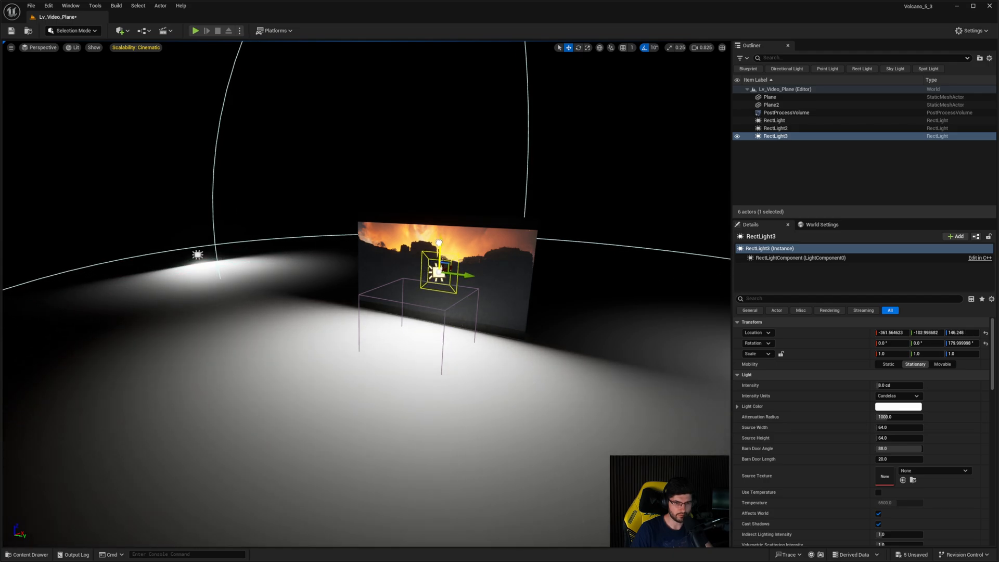
pyautogui.moveTo(437, 258); pyautogui.dragTo(437, 246)
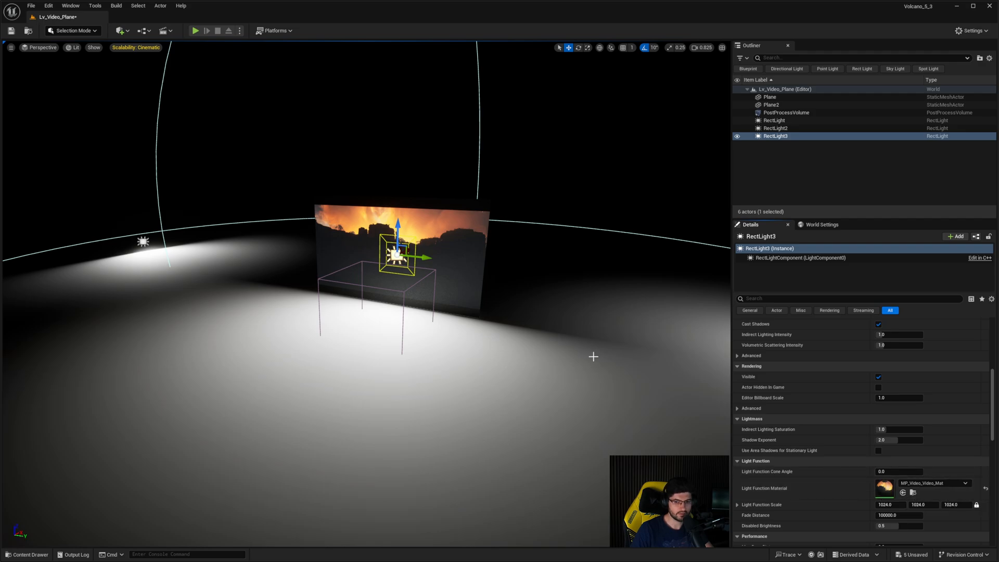
pyautogui.moveTo(240, 102)
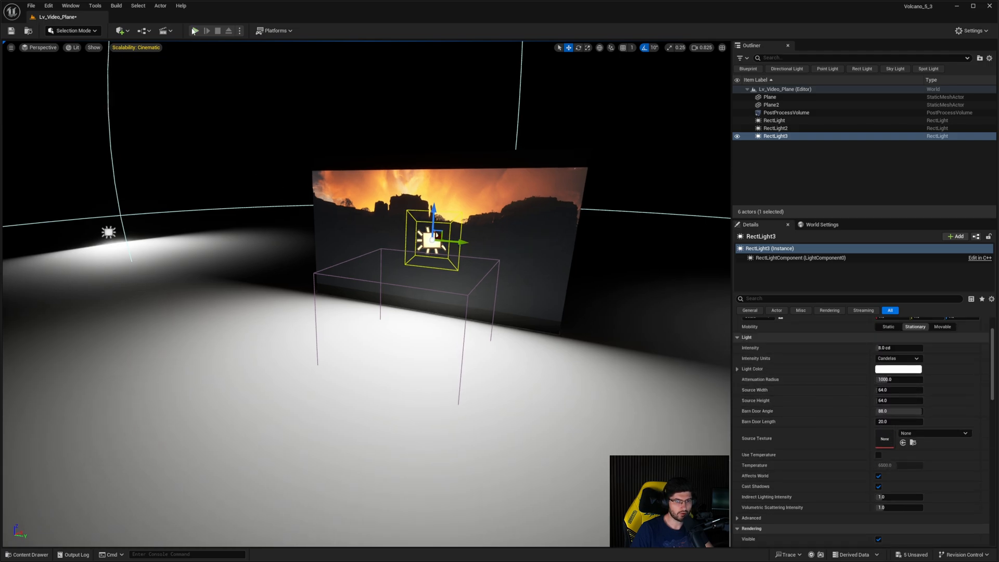
# - Play the level to preview the video with the new rect light, then stop
pyautogui.click(195, 30)
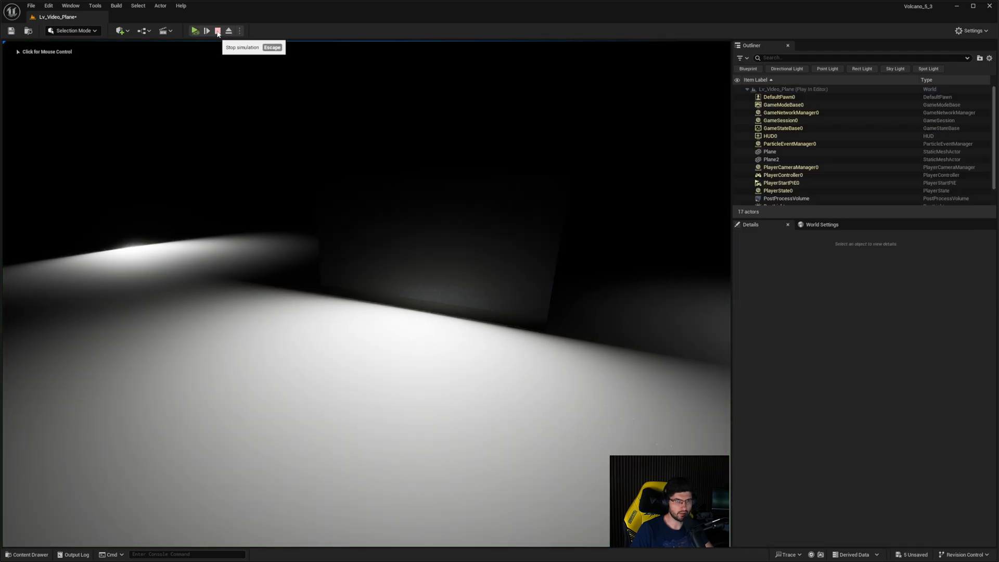
pyautogui.click(196, 31)
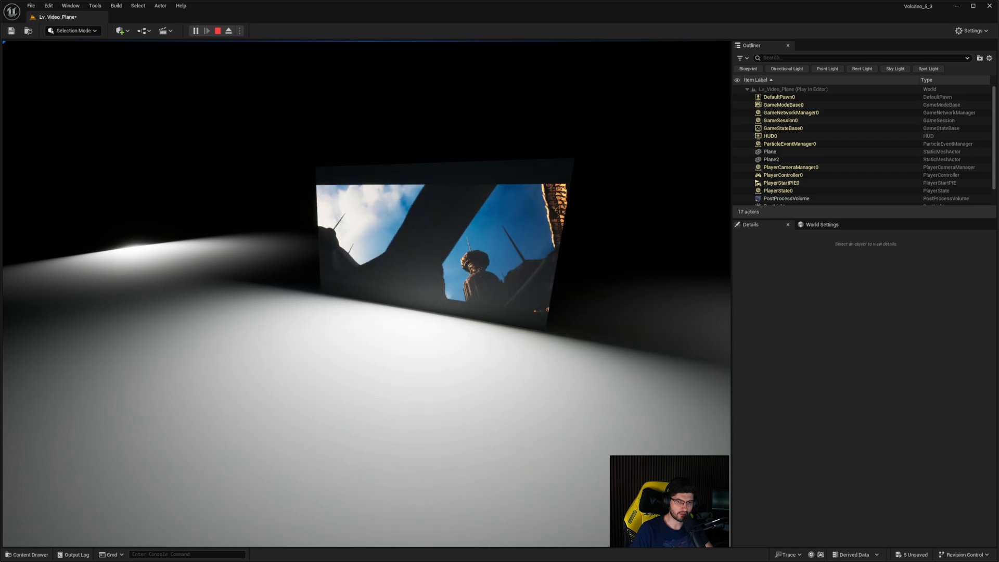
pyautogui.click(218, 30)
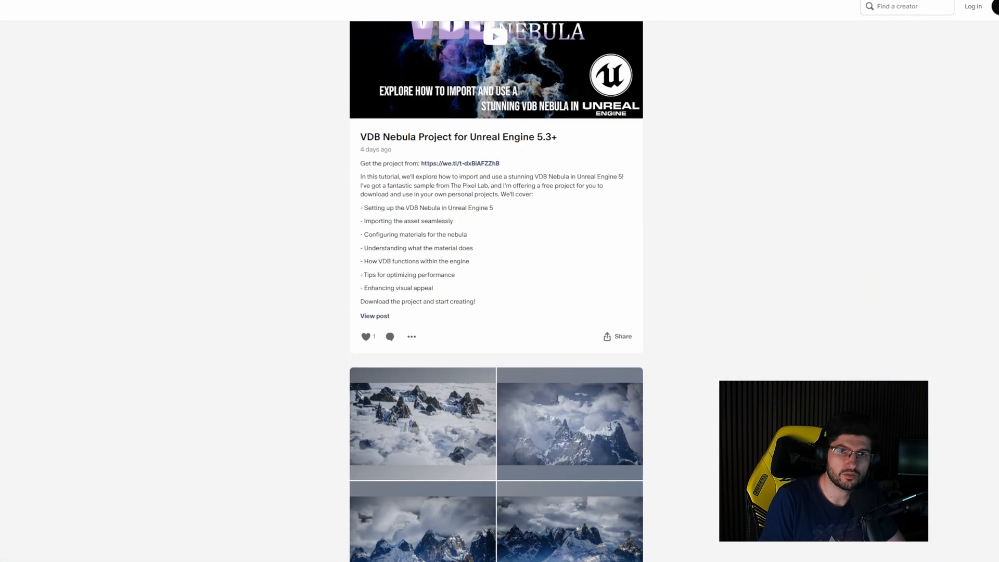
# - Scroll the Patreon creator page down past the Asteroid Field post to the VDB Clouds post
pyautogui.scroll(-3)
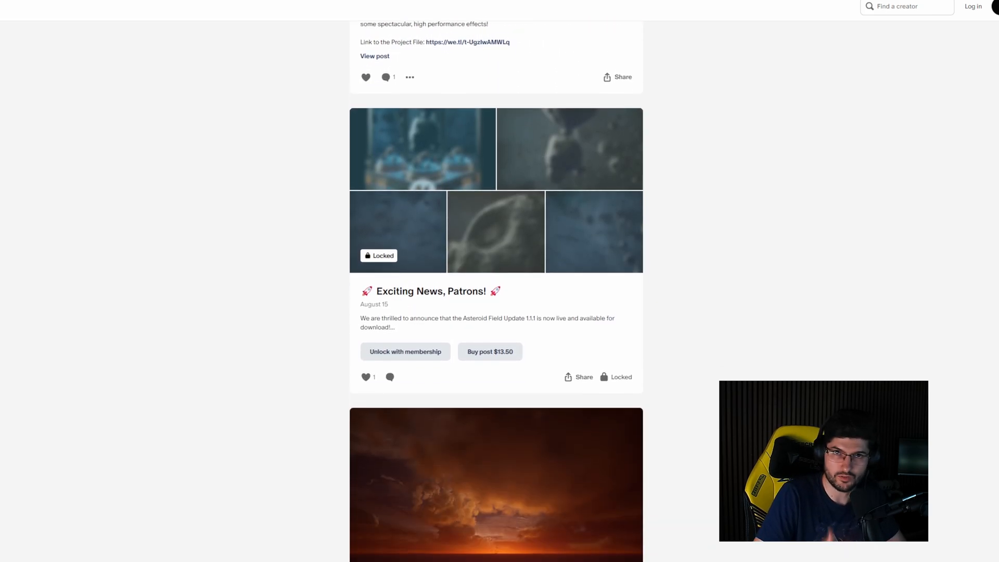
pyautogui.scroll(-3)
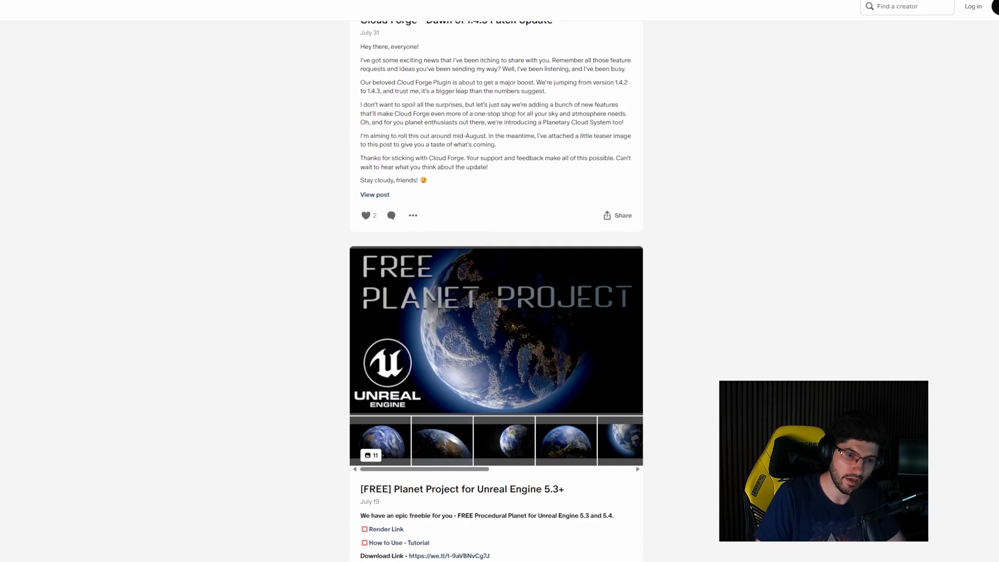
pyautogui.scroll(-3)
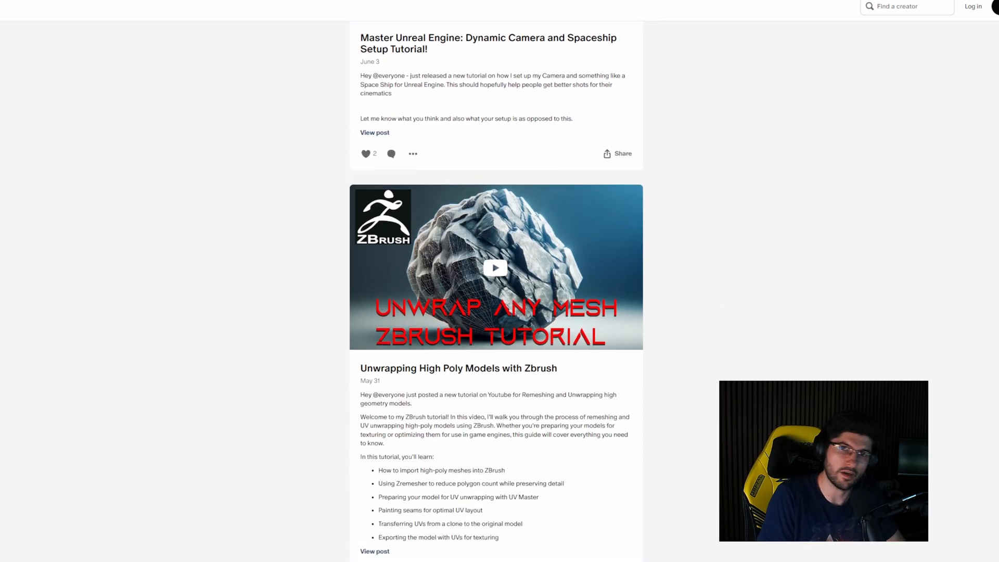
pyautogui.scroll(-3)
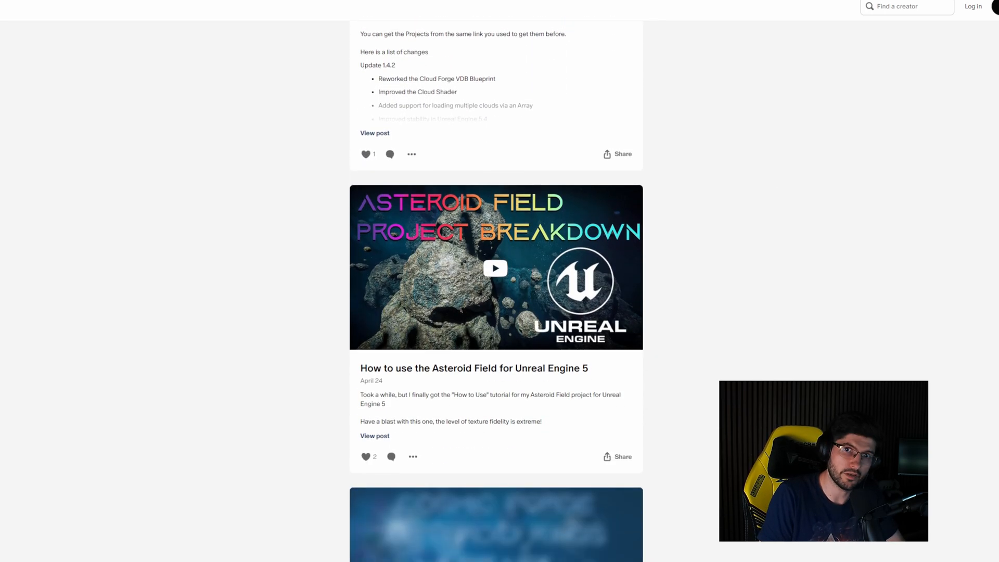
pyautogui.scroll(-3)
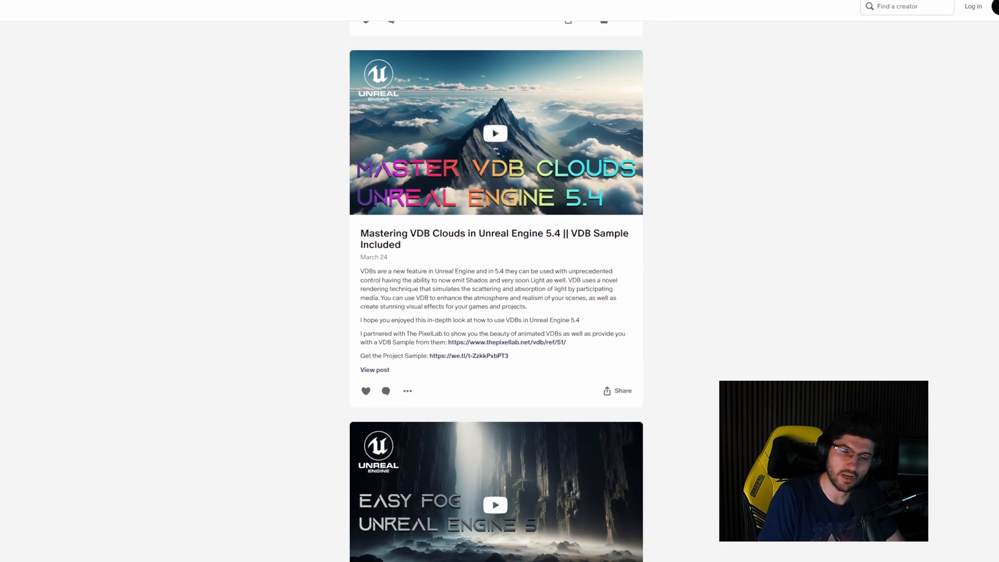
pyautogui.scroll(-3)
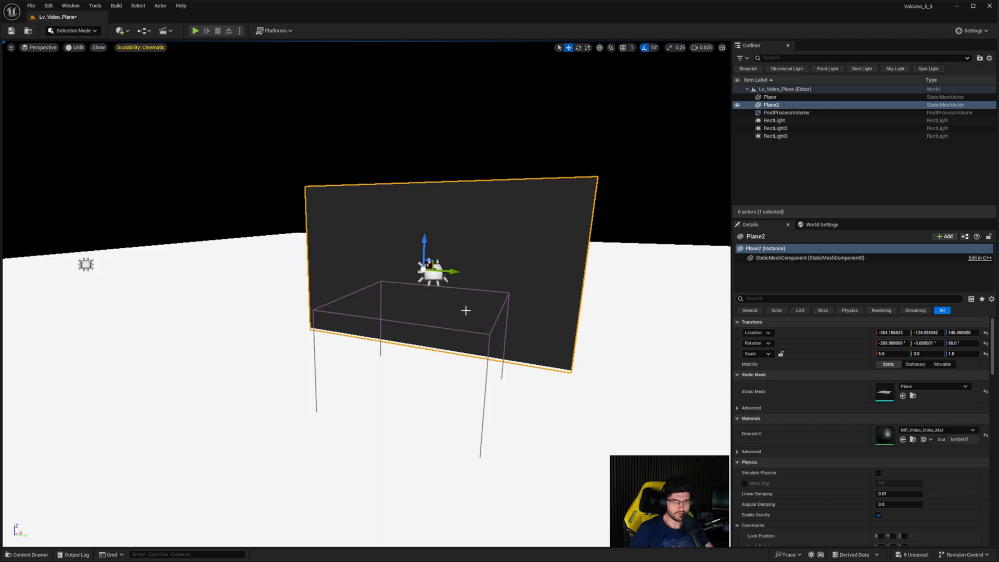
# - Set RectLight3 to 440 by 240 centered on Plane2, source texture MP_Video_Video, intensity 25 cd
pyautogui.click(774, 120)
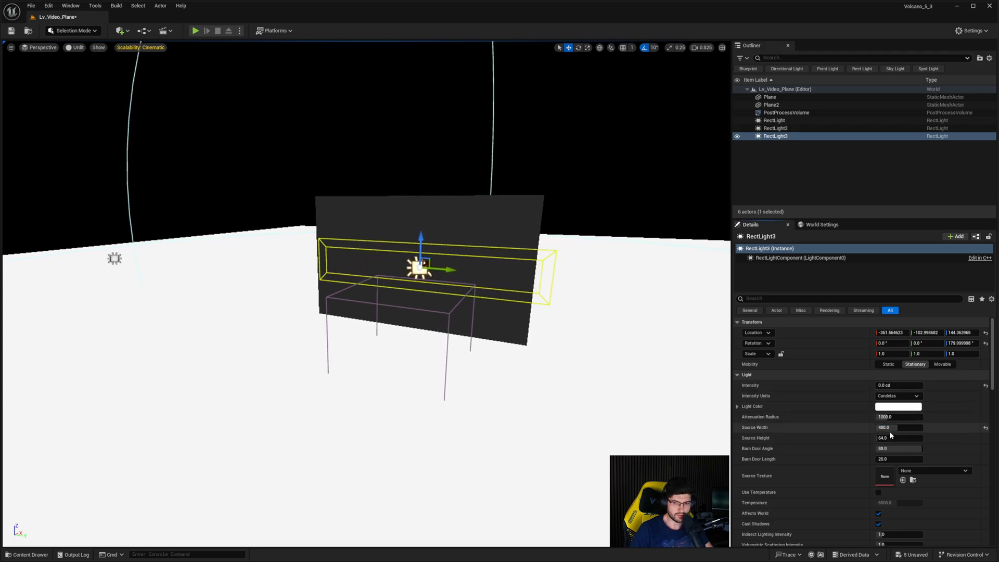
pyautogui.write('240.0')
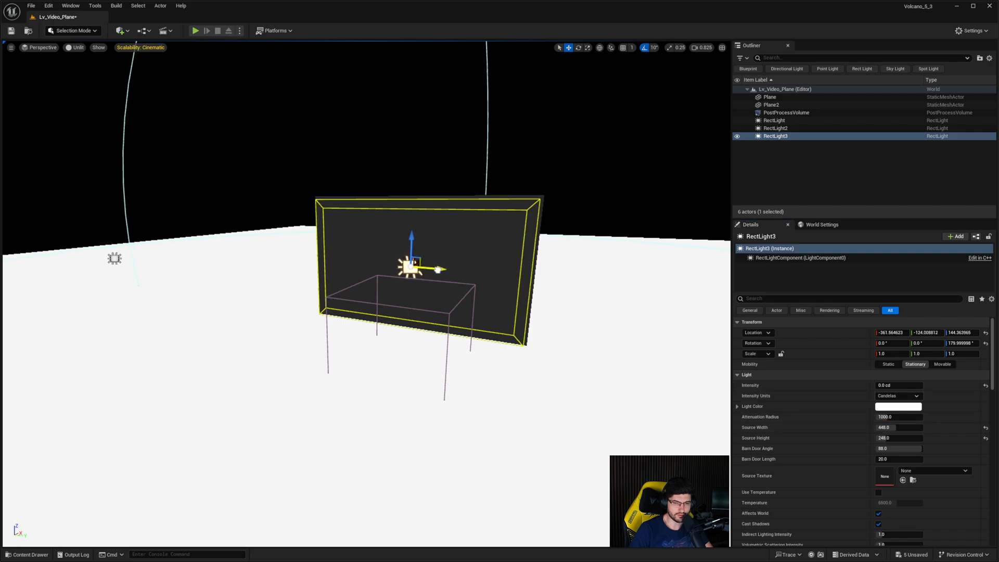
pyautogui.moveTo(436, 269); pyautogui.dragTo(446, 268)
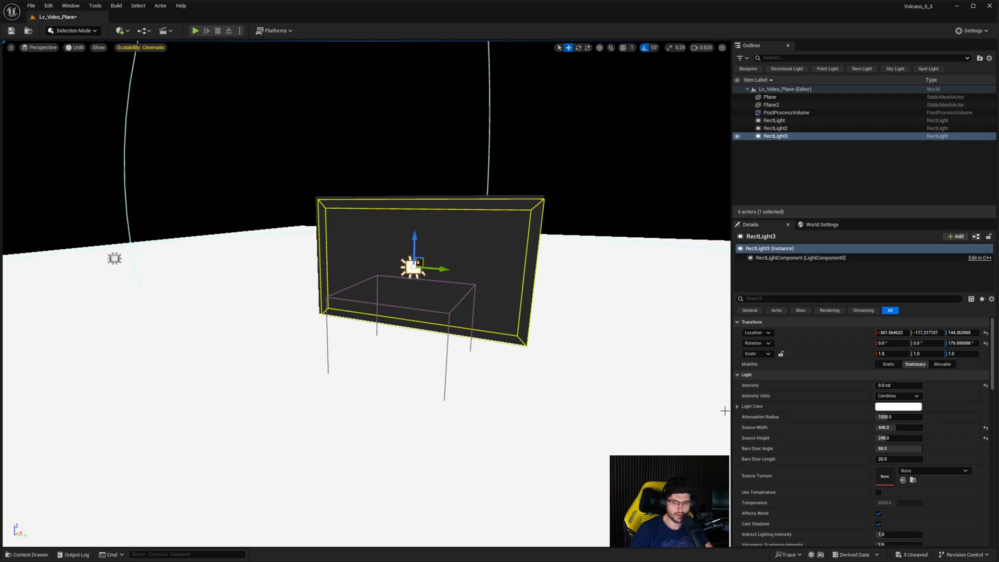
pyautogui.click(27, 555)
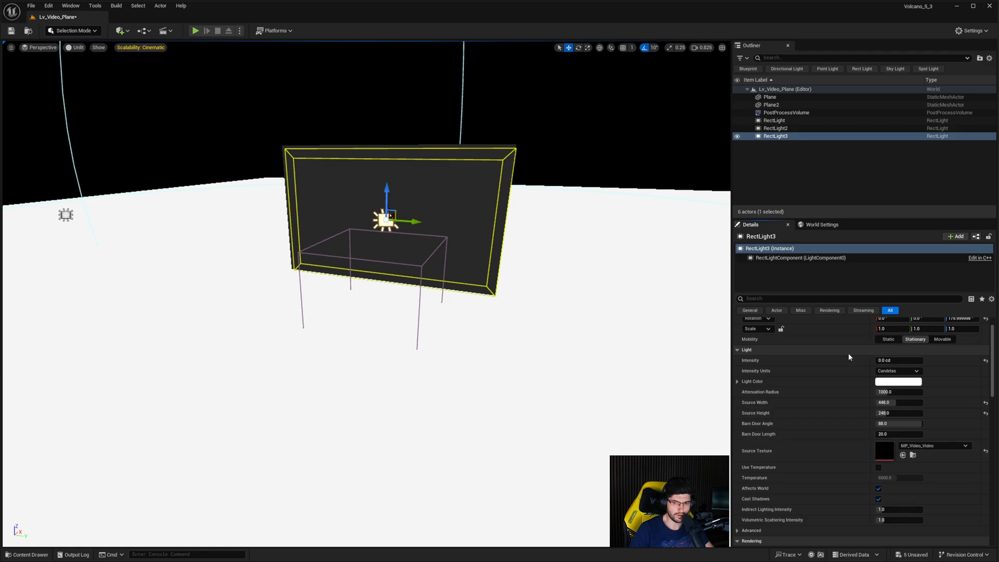
pyautogui.click(898, 360)
pyautogui.write('25')
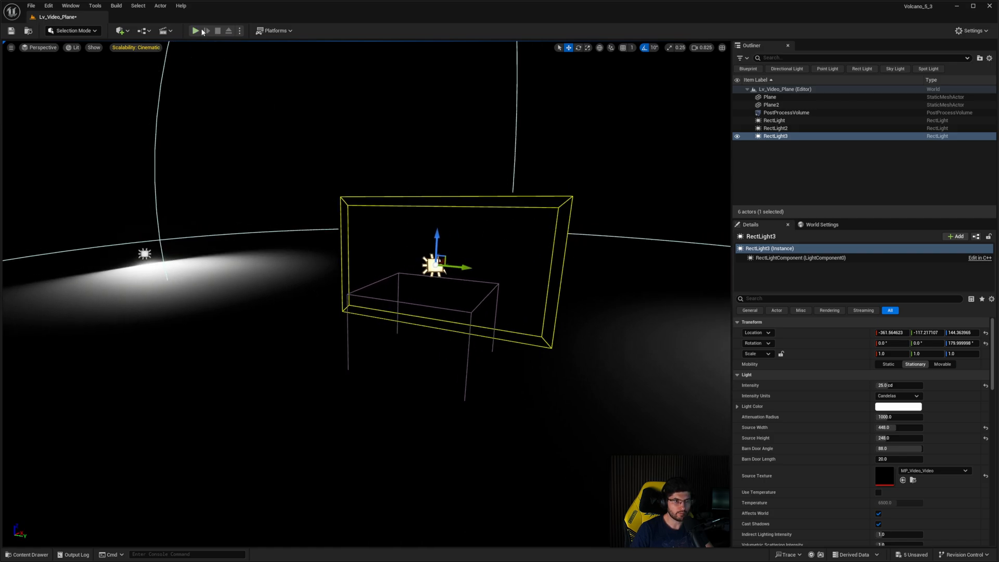
# - Run the level and select RectLight3 while the video plays
pyautogui.click(194, 30)
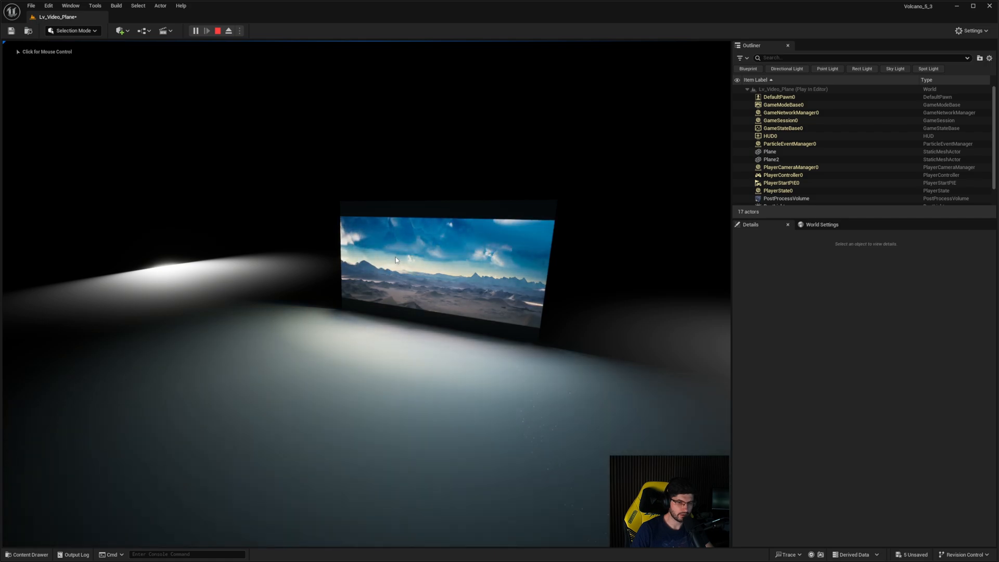
pyautogui.click(904, 552)
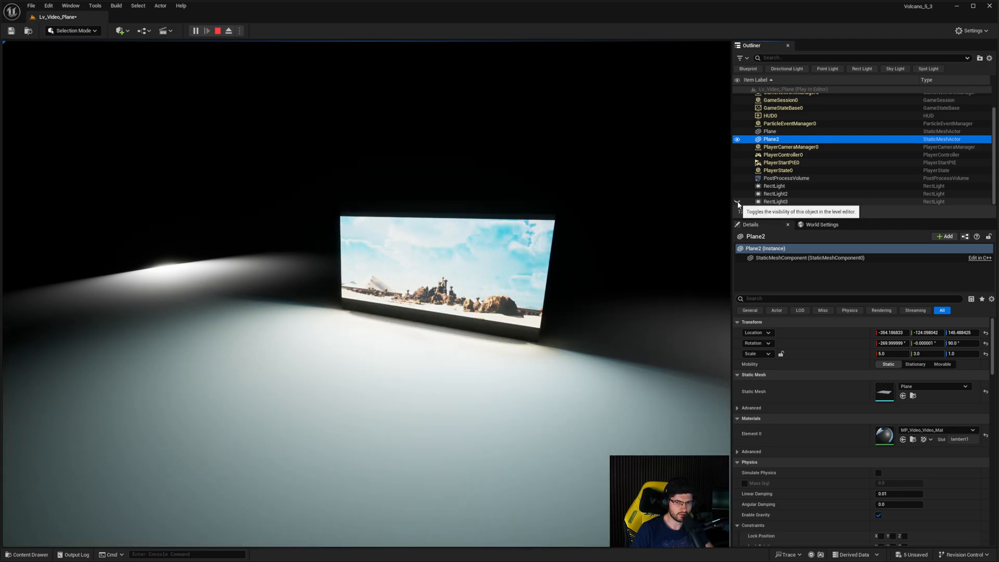
pyautogui.click(774, 201)
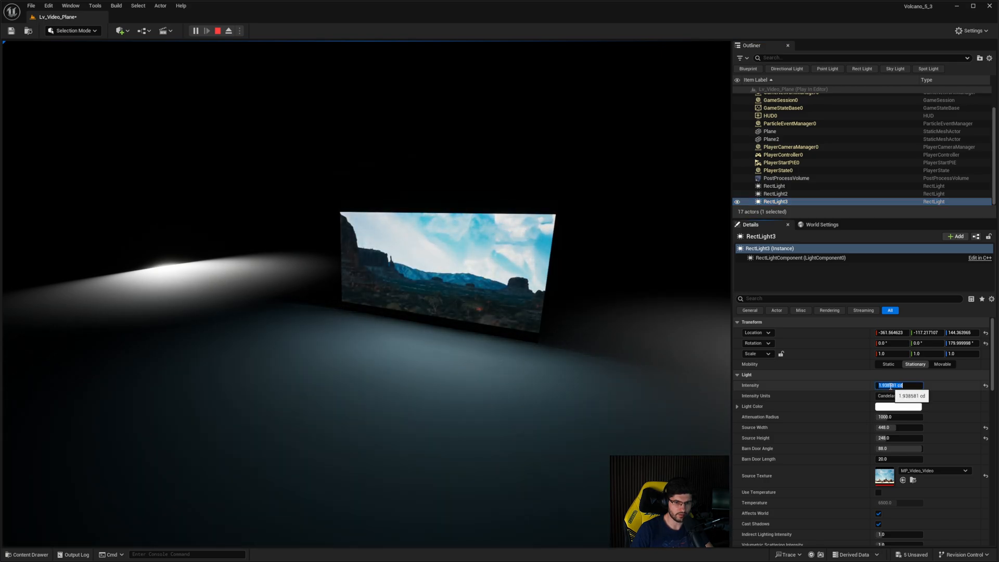
# - Try RectLight3 intensities 25, 1, 0, 2 and settle near 1 cd
pyautogui.write('25.0 cd')
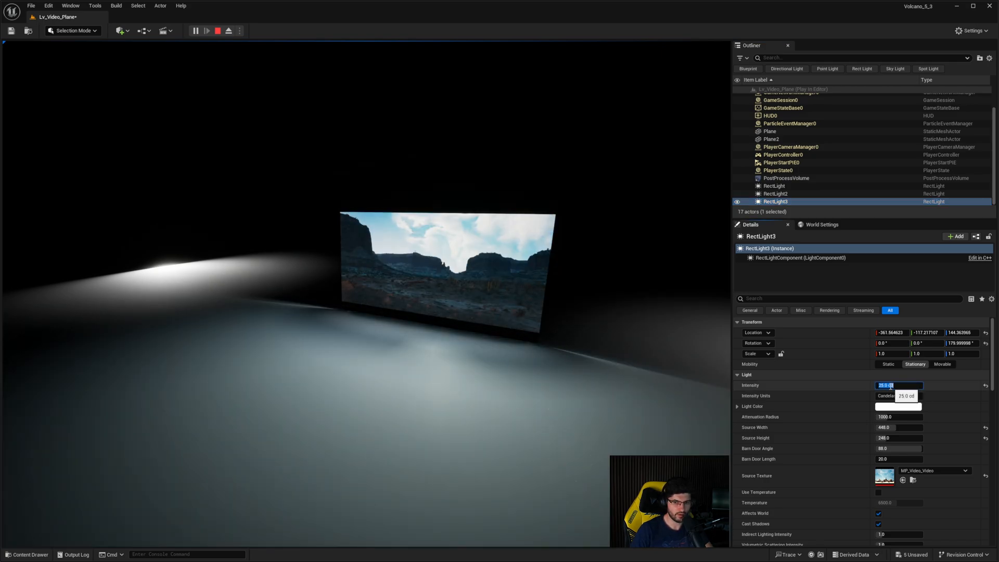
pyautogui.write('1.0')
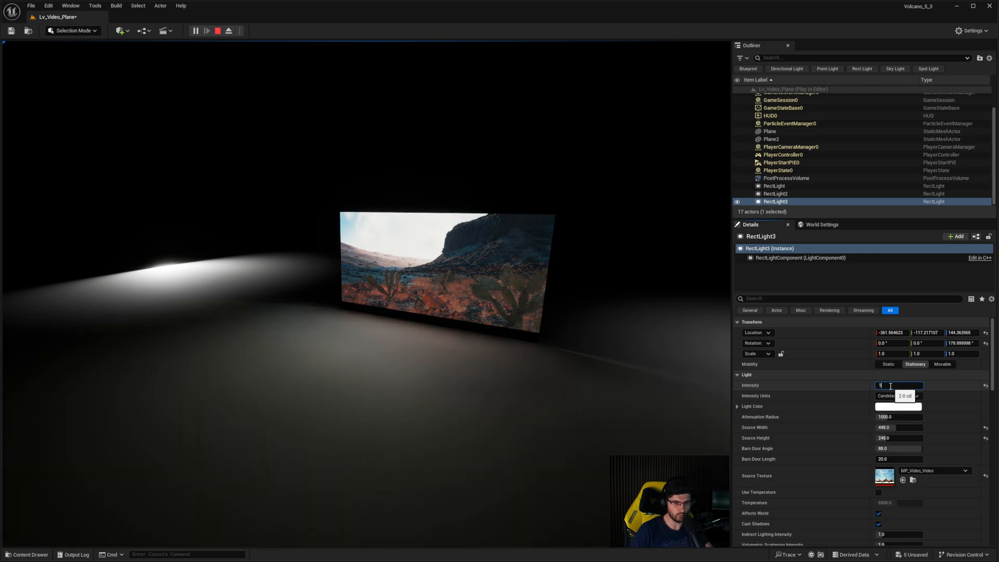
pyautogui.write('0.0 cd')
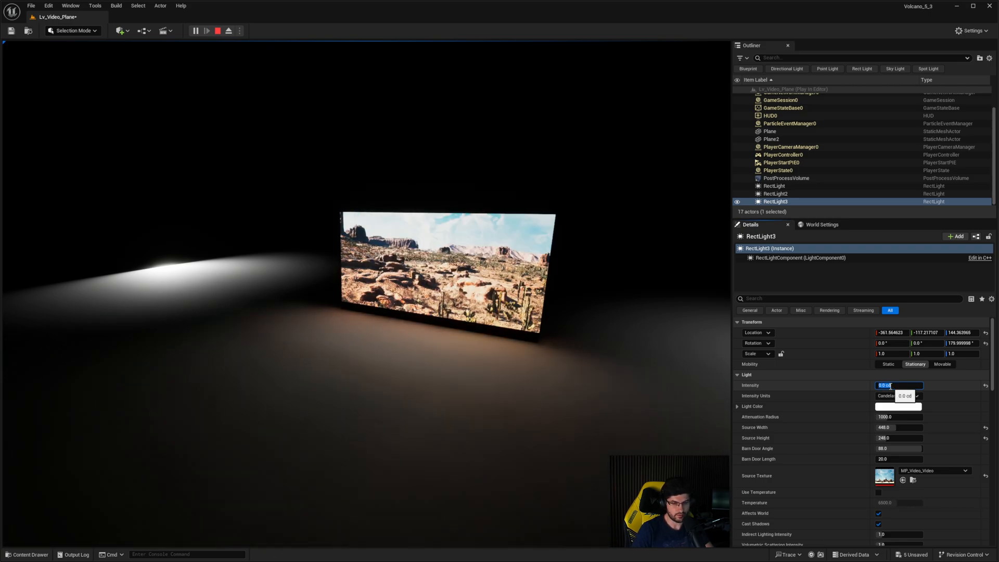
pyautogui.write('2.0')
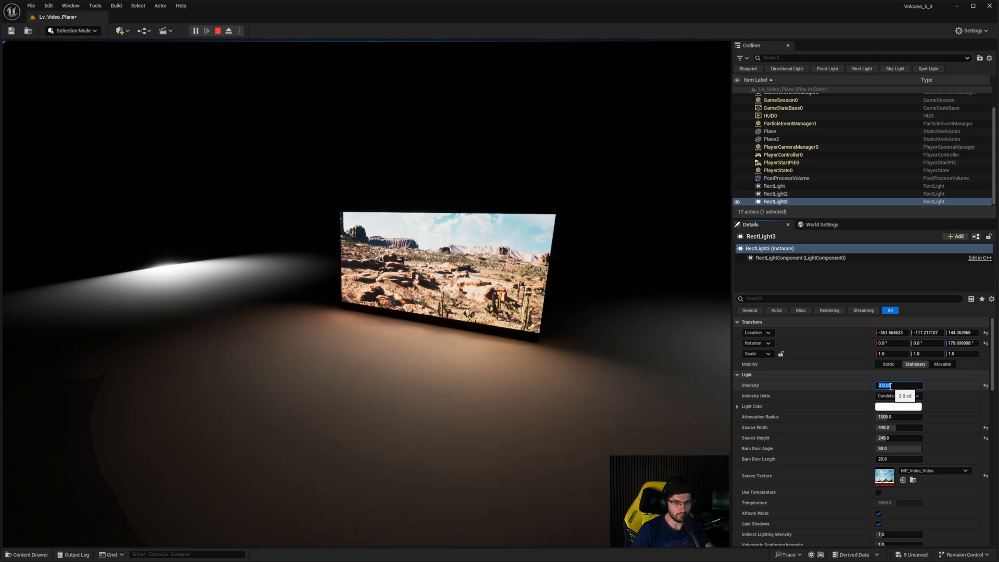
pyautogui.write('1.0')
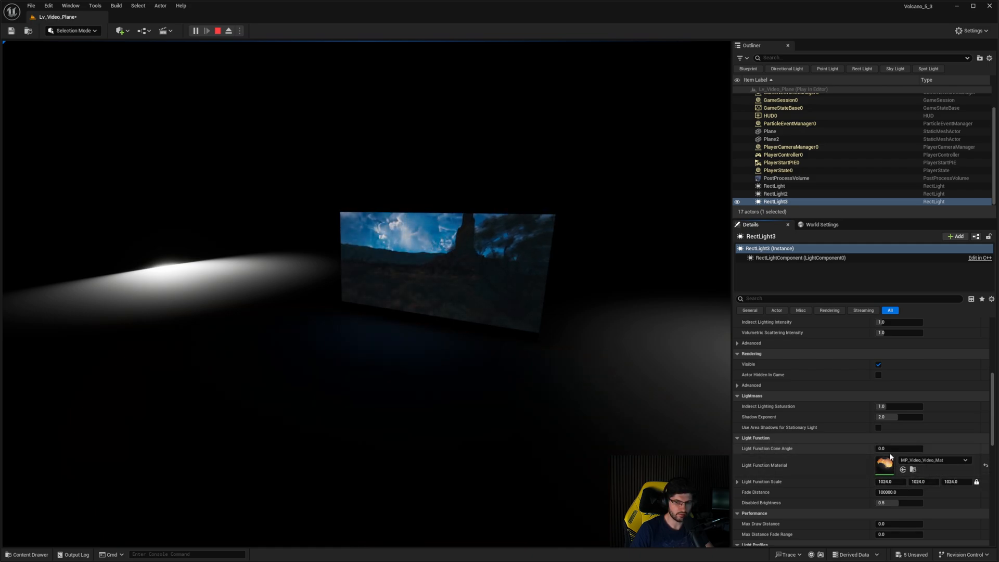
# - Enable Use Temperature at 12000 on RectLight3, then turn it back off
pyautogui.moveTo(898, 447); pyautogui.dragTo(904, 447)
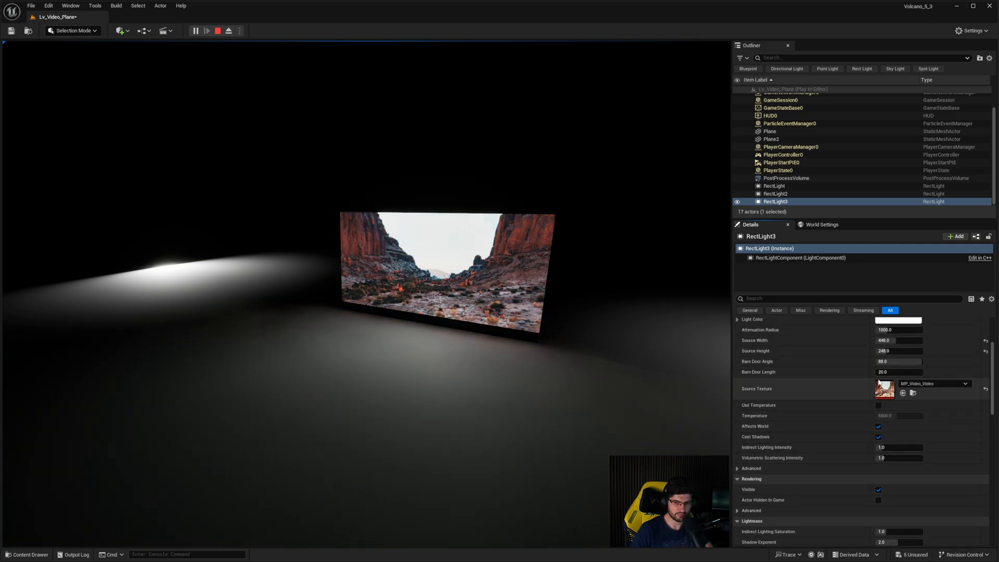
pyautogui.click(878, 405)
pyautogui.write('1700')
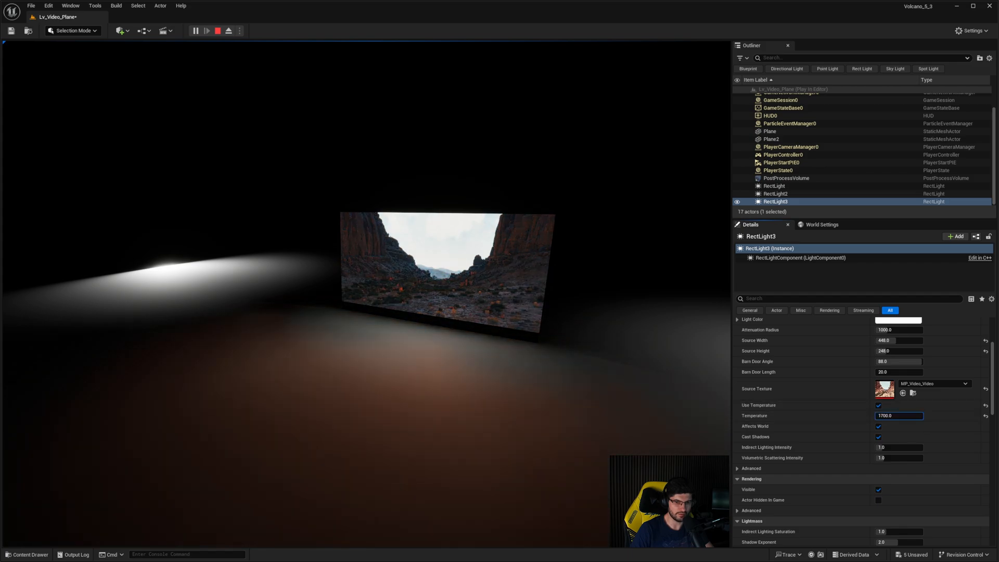
pyautogui.write('12000.0')
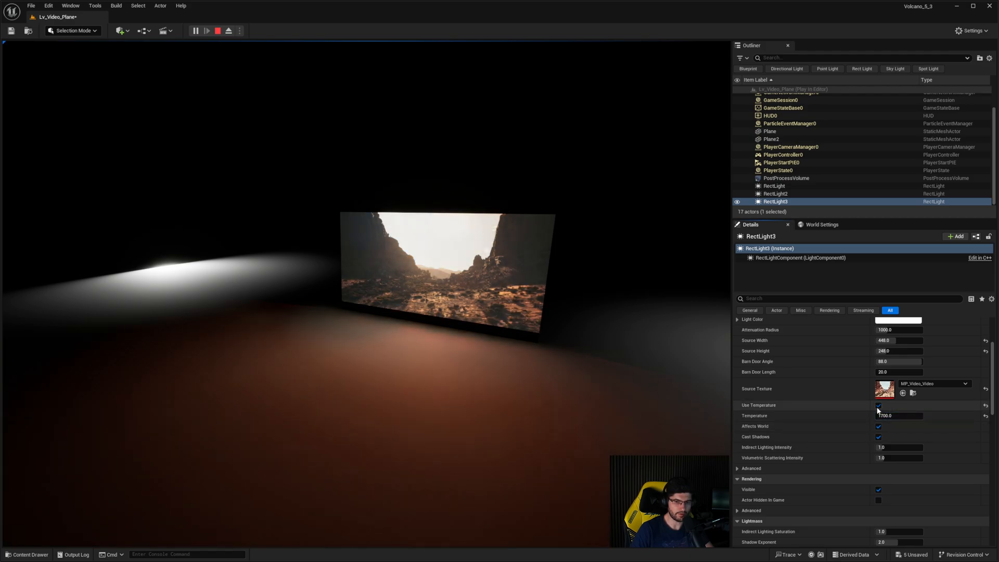
pyautogui.click(878, 405)
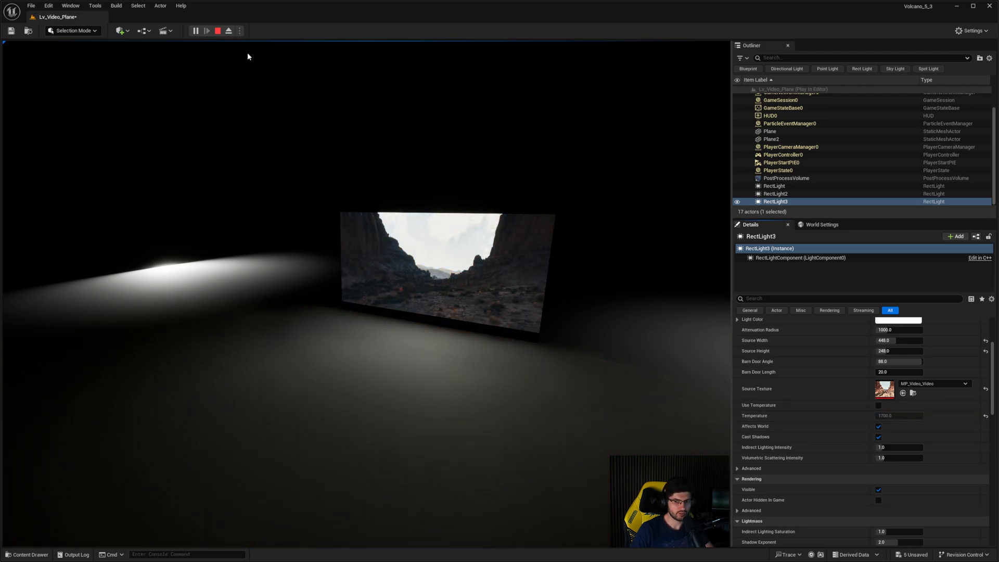
# - Stop the running level to return to editing mode
pyautogui.click(218, 30)
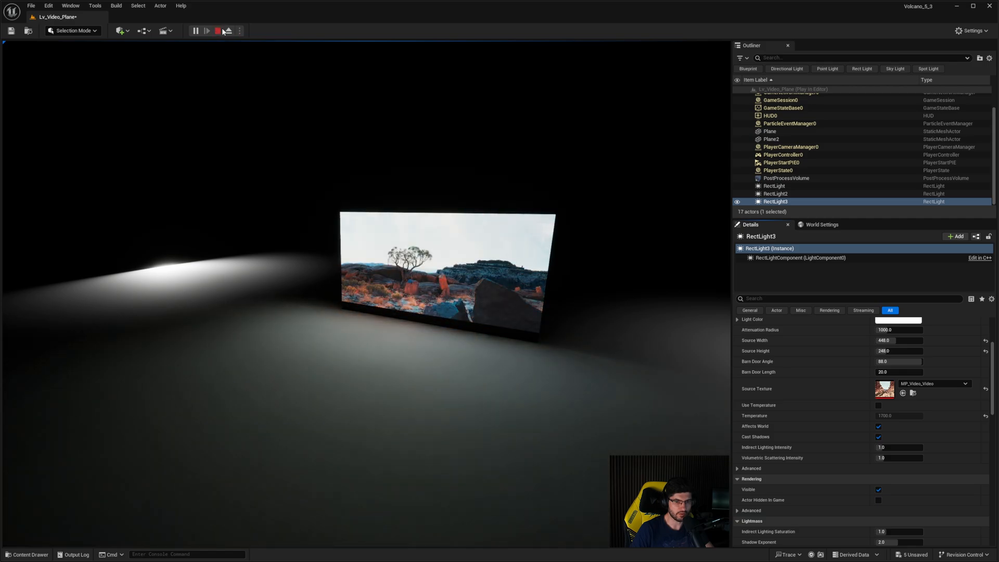
pyautogui.click(217, 30)
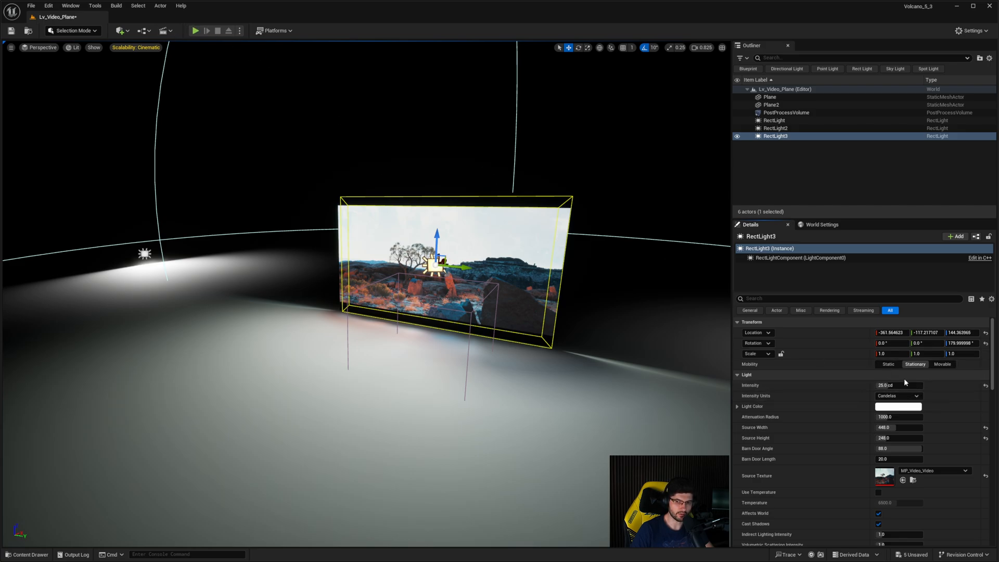
# - Set RectLight3's Intensity to 1.0 cd, then reselect RectLight2 and RectLight3 in the Outliner
pyautogui.click(898, 385)
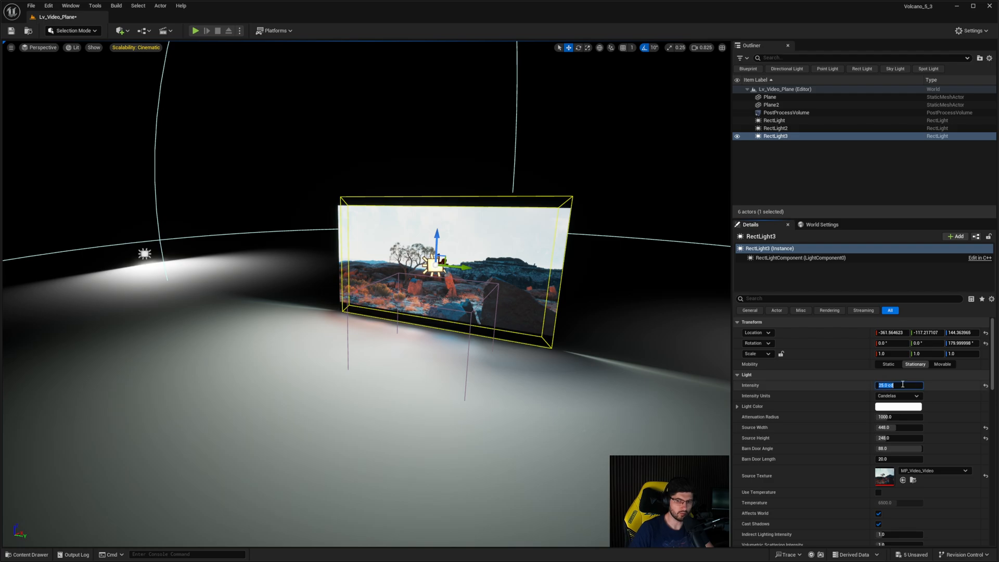
pyautogui.write('1.0')
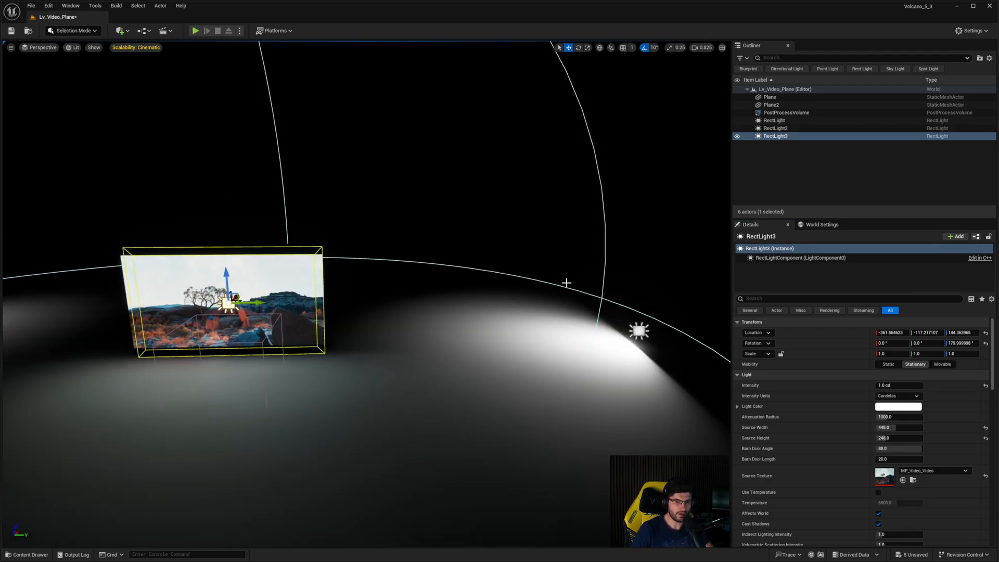
pyautogui.click(775, 128)
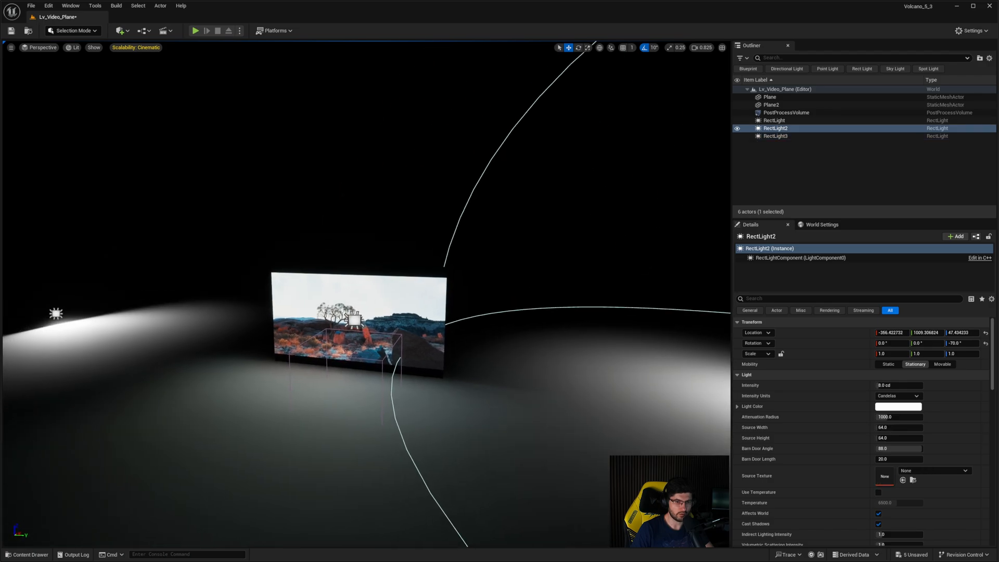
pyautogui.click(775, 135)
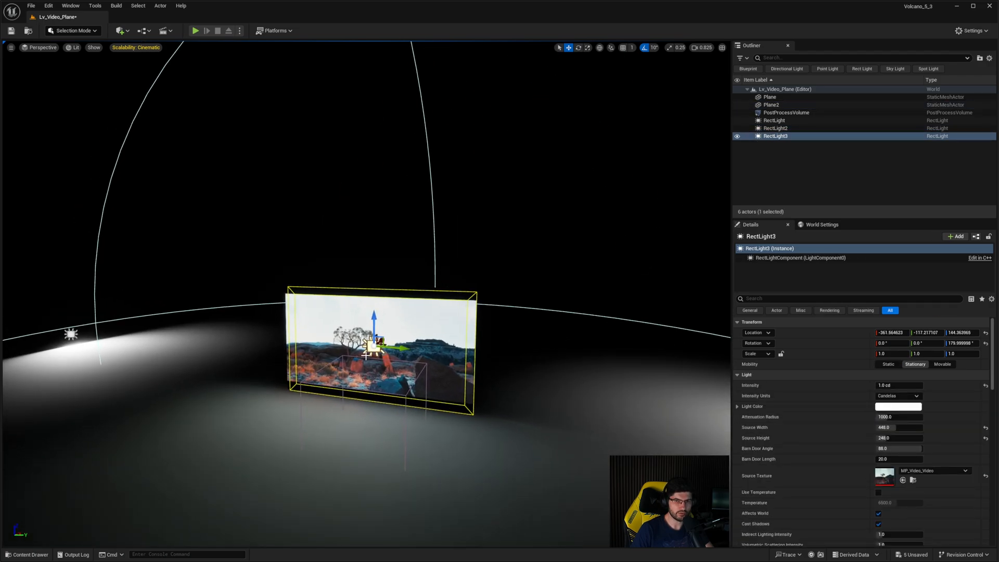